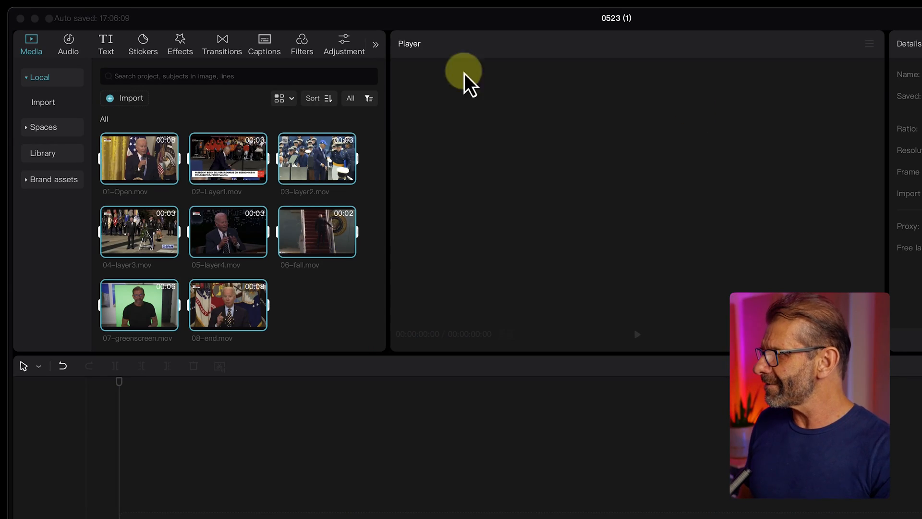
mouse_move(191, 317)
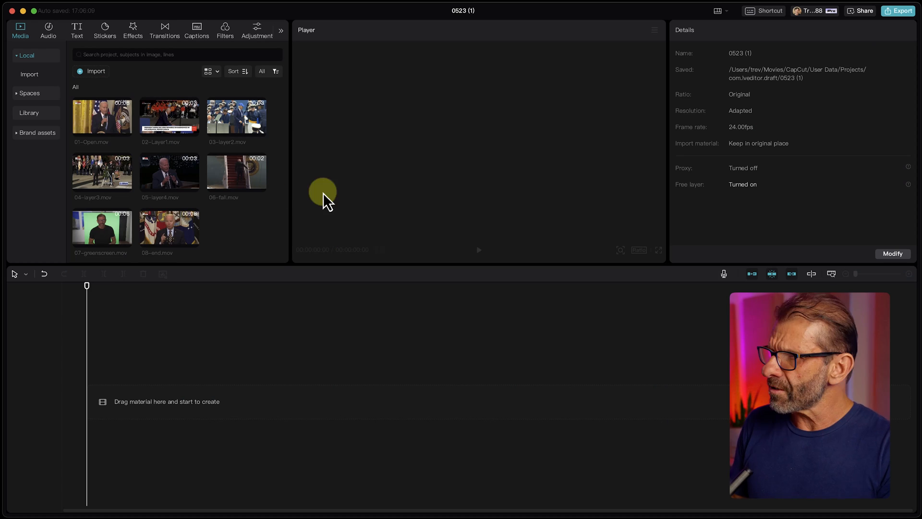
mouse_move(188, 203)
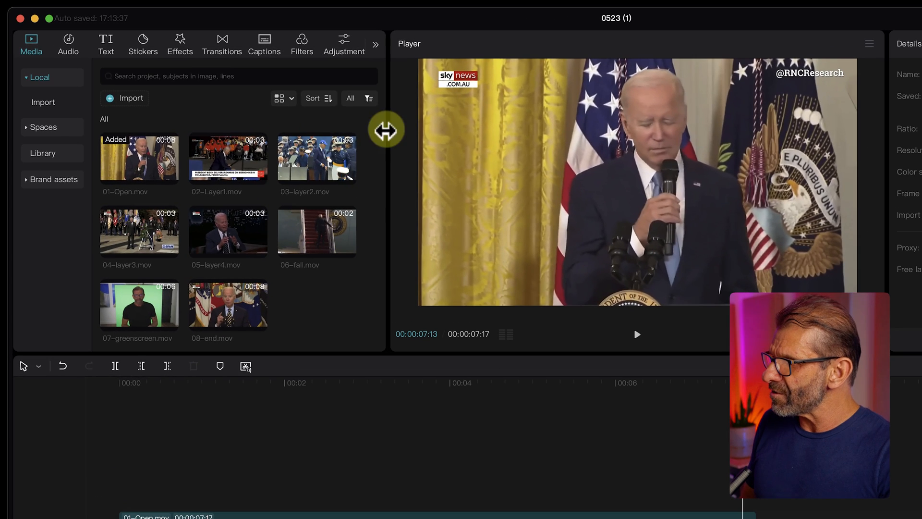
mouse_move(323, 294)
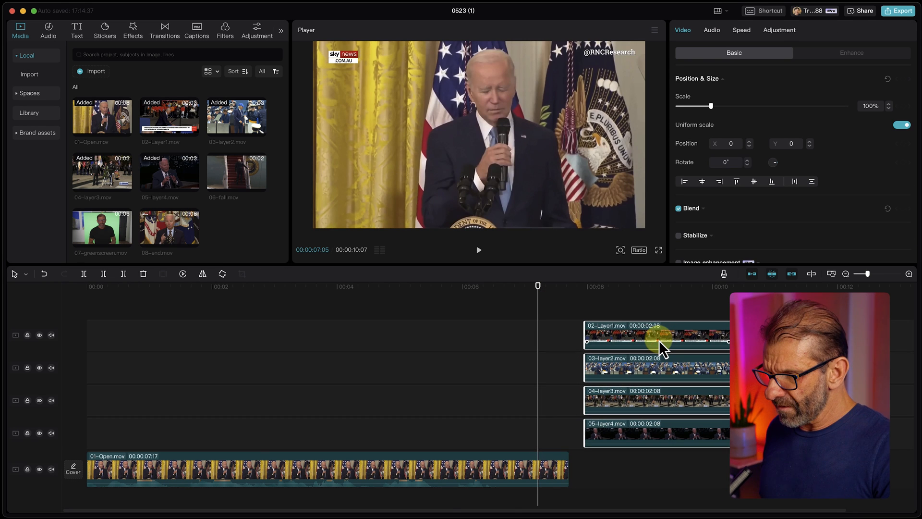
Undo the last two misplaced layer-clip placements with Cmd+Z
key(cmd+z)
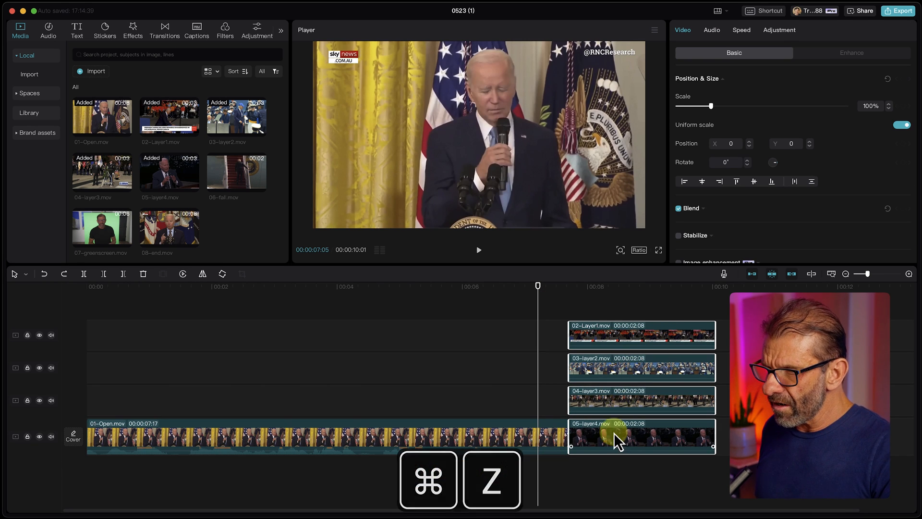
key(cmd+z)
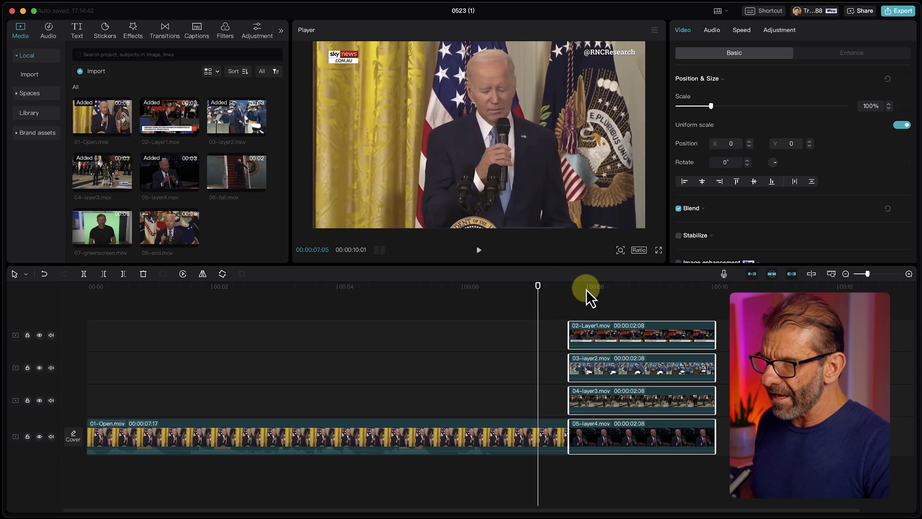
mouse_move(753, 274)
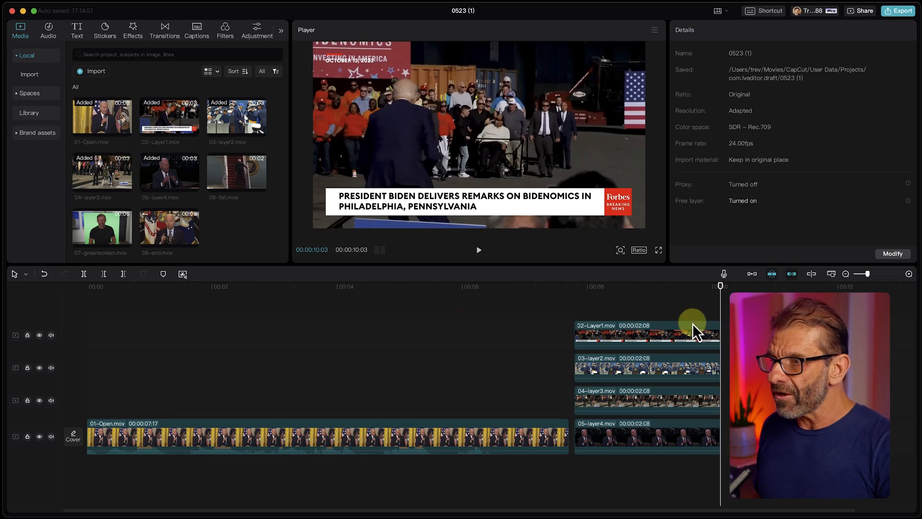
click(646, 332)
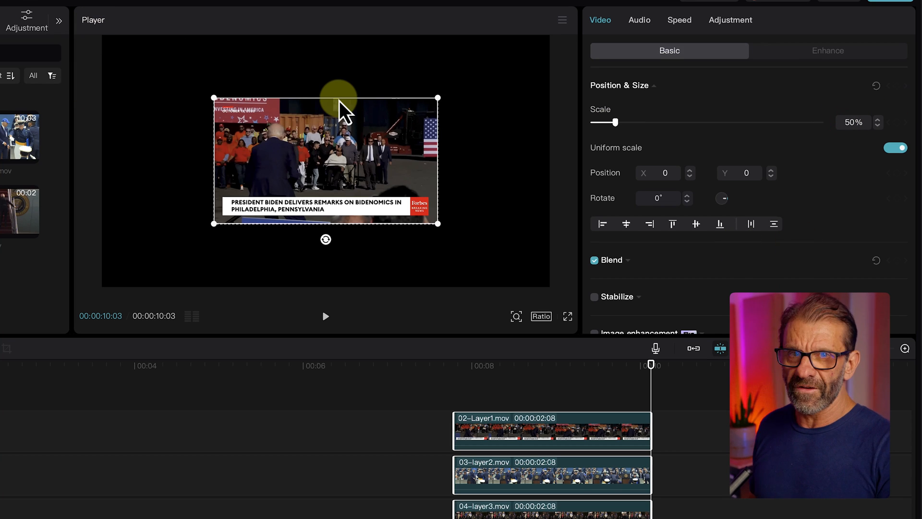
mouse_move(500, 357)
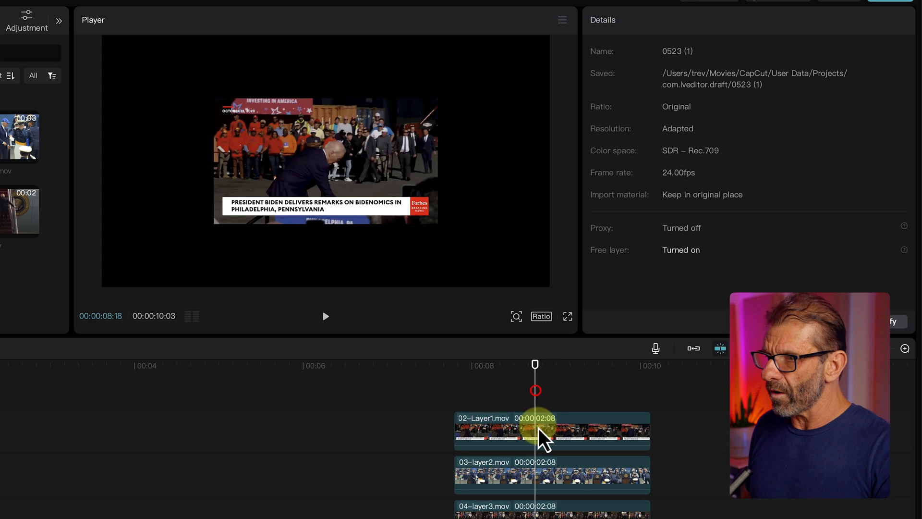
Reselect the Layer1 clip so its scale can be set to 50%
click(535, 431)
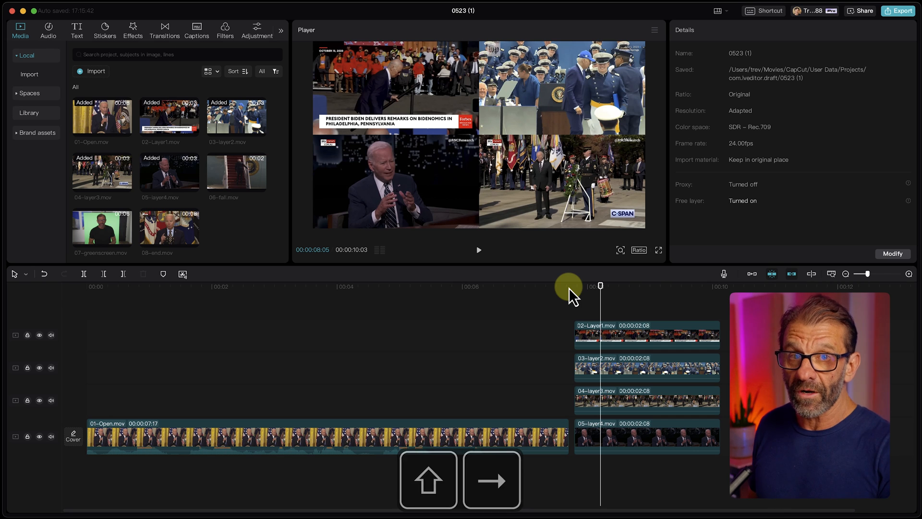
Move the playhead into the staggered layer clips on the timeline
click(646, 367)
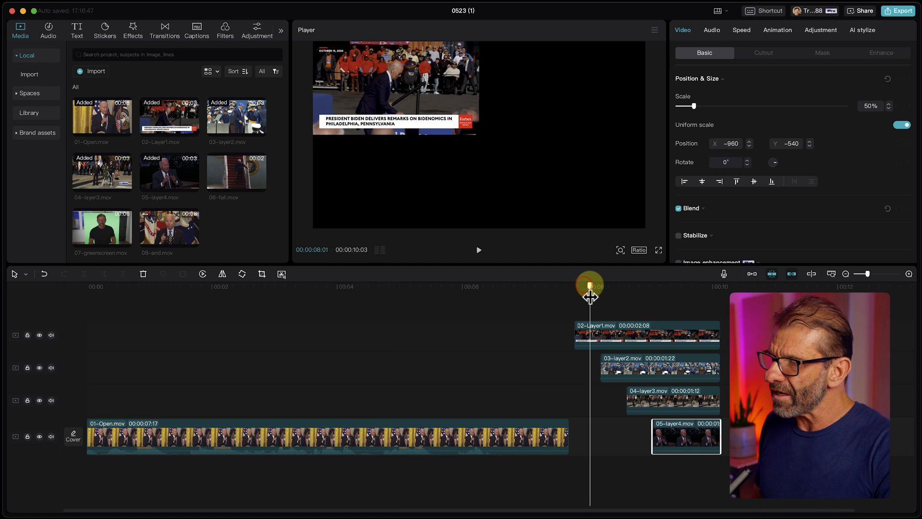
Apply entrance animations to the Layer1 and Layer2 clips
click(647, 334)
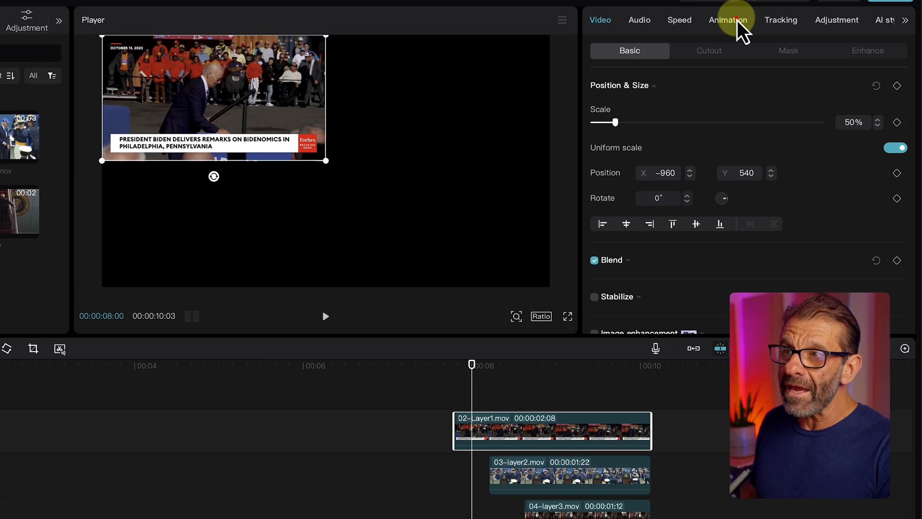
click(728, 19)
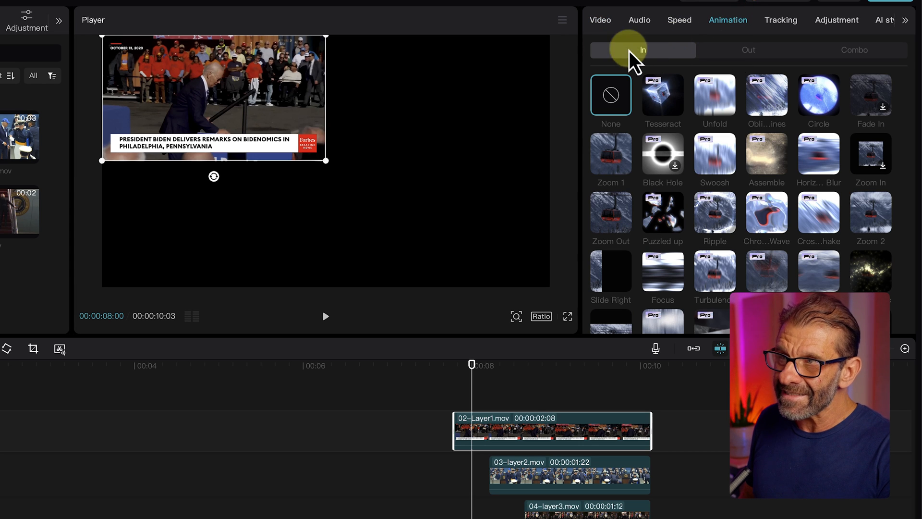
mouse_move(105, 5)
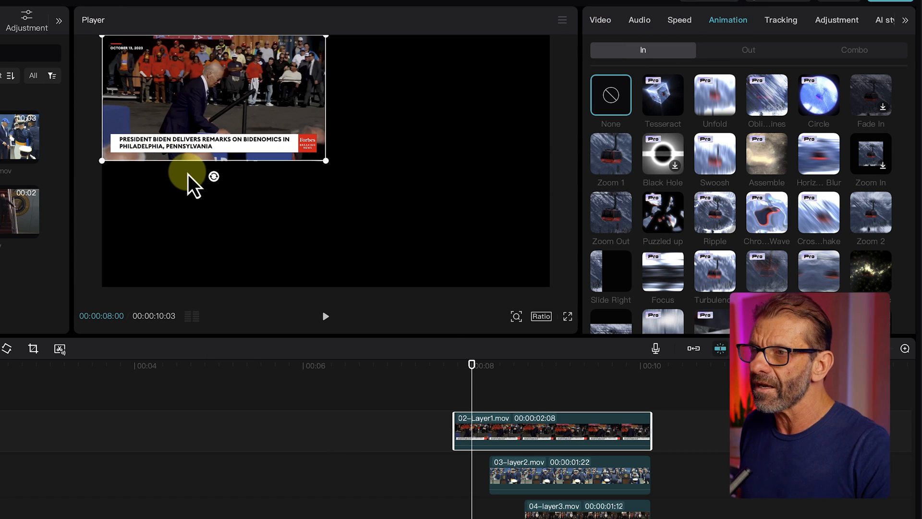
mouse_move(747, 112)
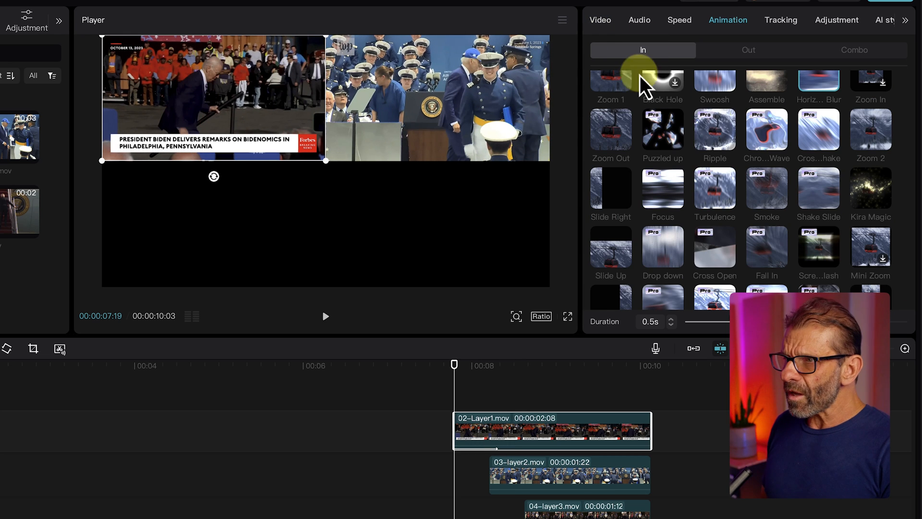
mouse_move(663, 247)
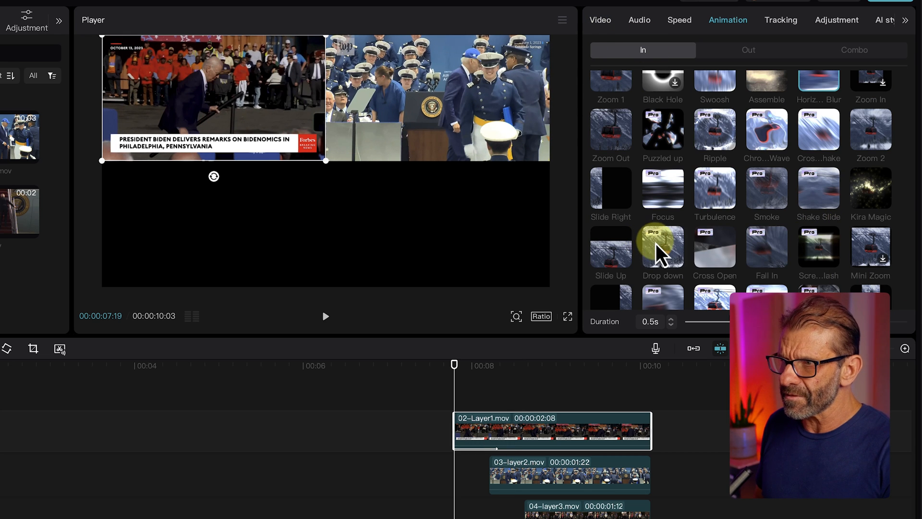
click(325, 316)
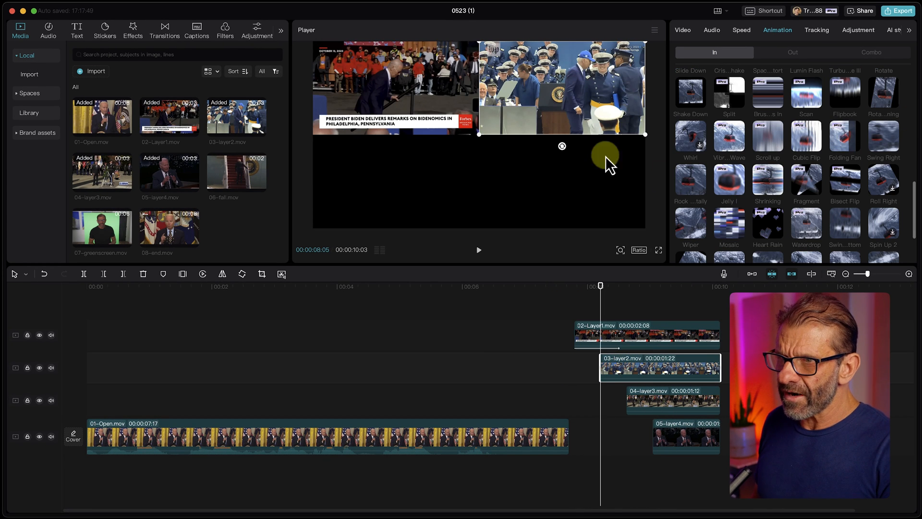
click(767, 223)
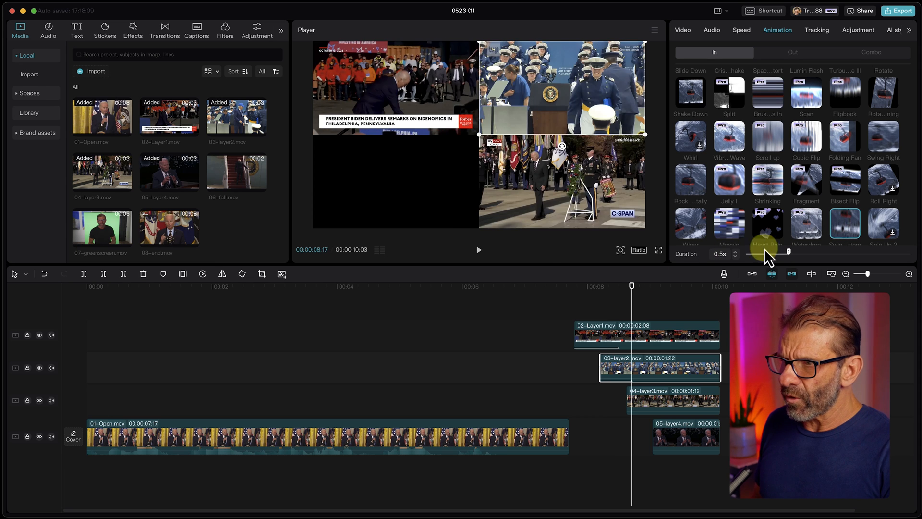
Give Layer3 the Flipbook entrance and Layer4 a swinging entrance animation
click(478, 249)
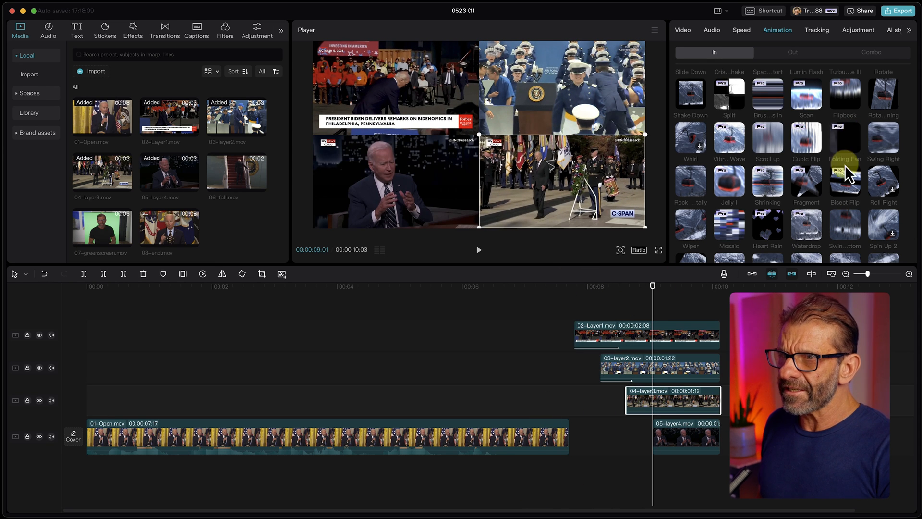
click(844, 94)
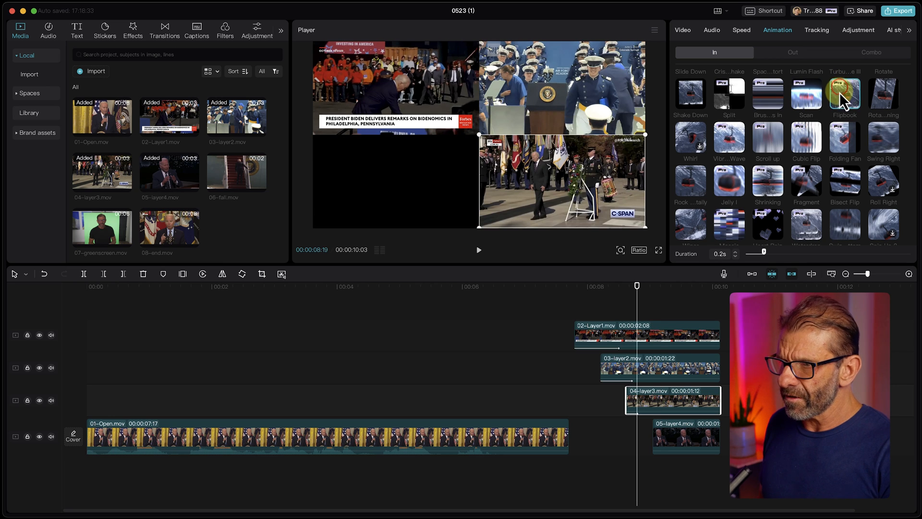
mouse_move(738, 259)
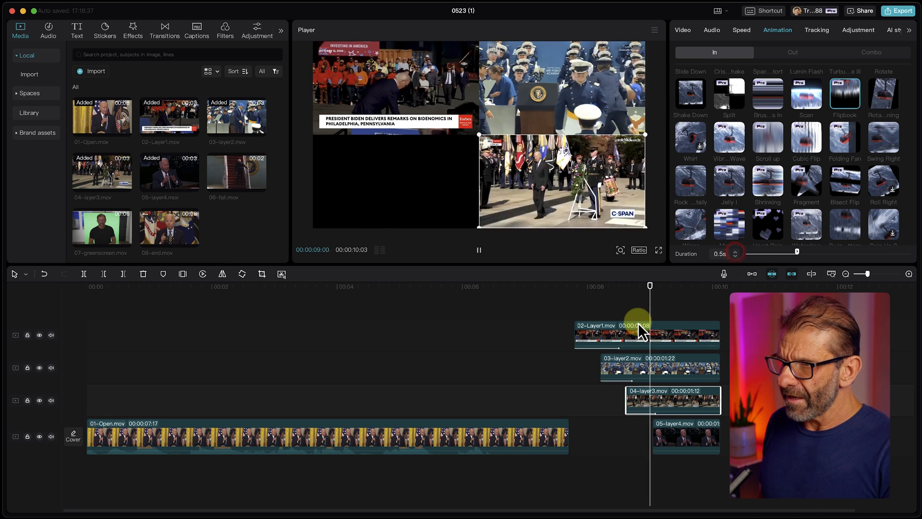
click(734, 255)
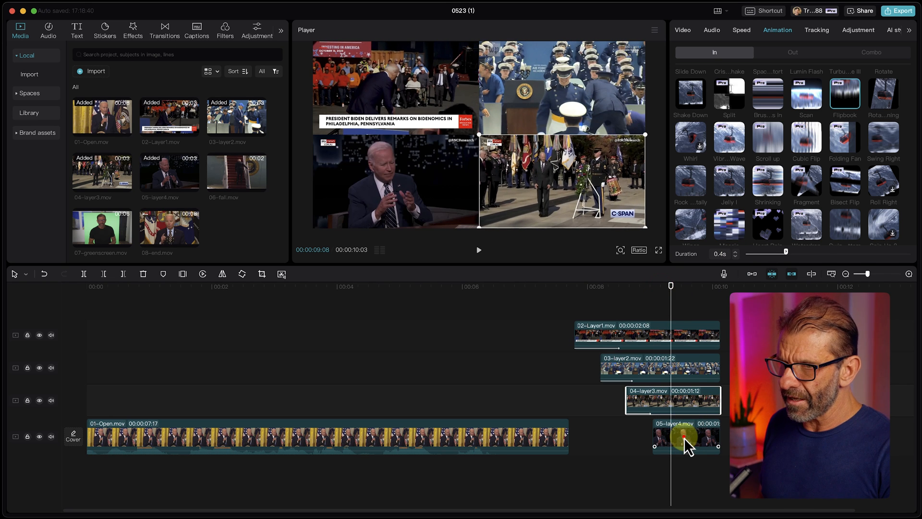
scroll(down, 3)
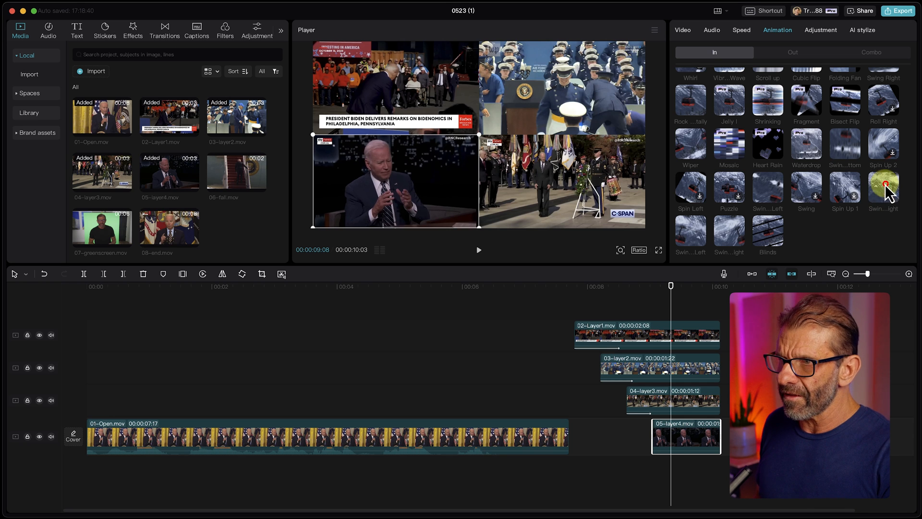
click(883, 191)
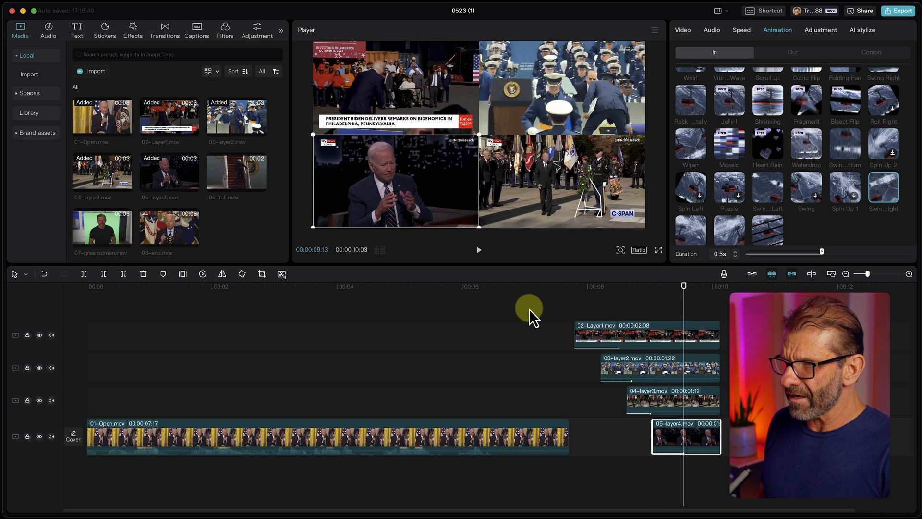
click(682, 29)
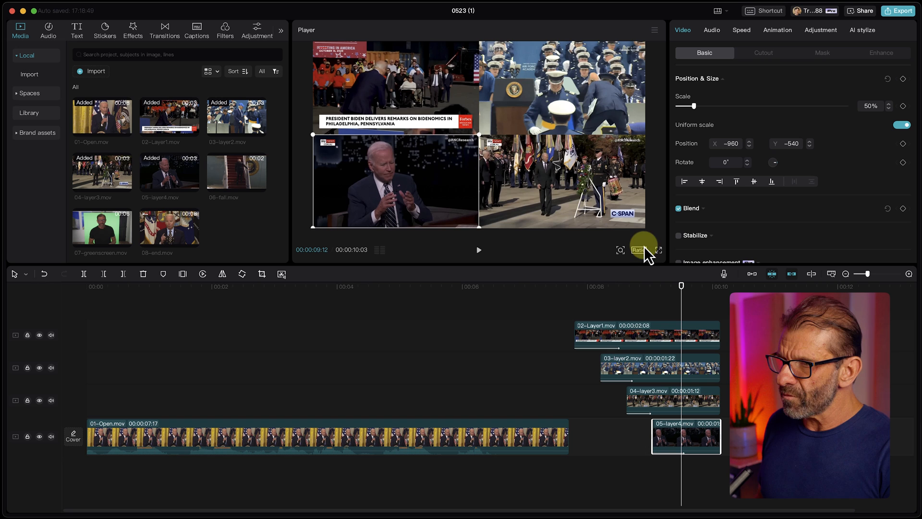
mouse_move(795, 226)
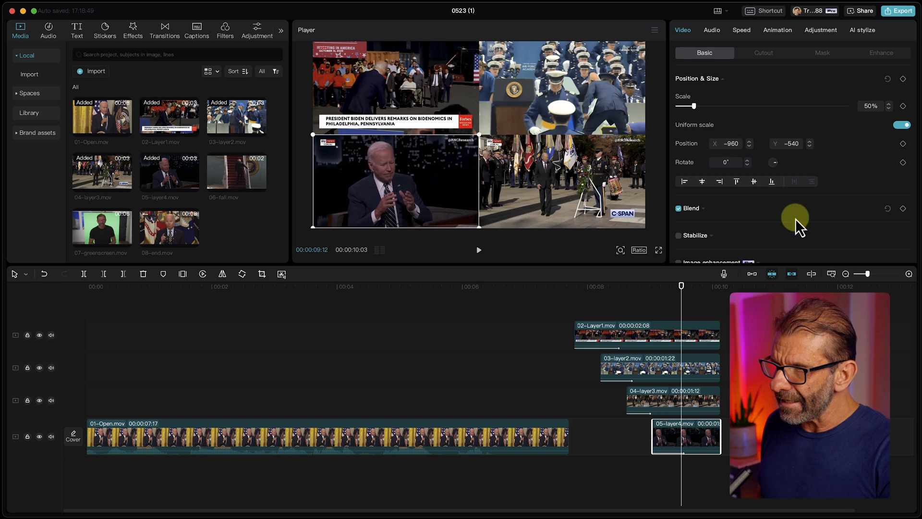
mouse_move(303, 125)
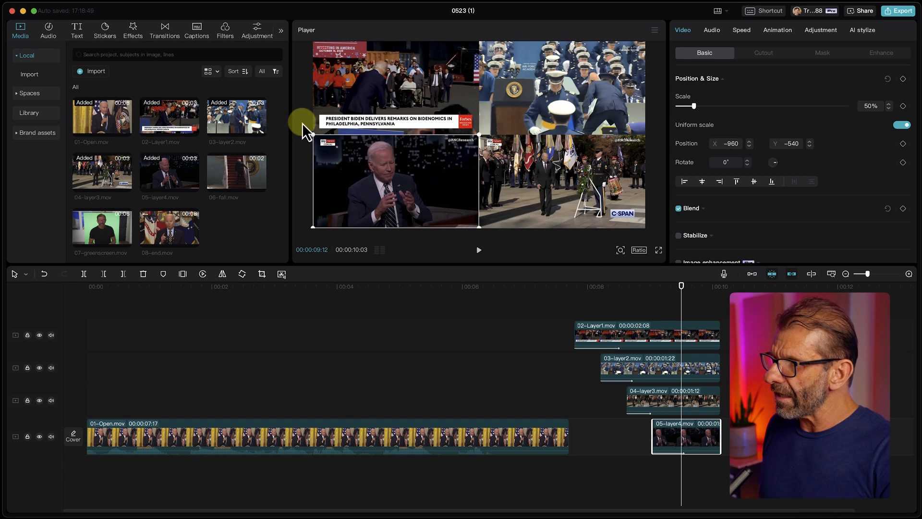
mouse_move(490, 135)
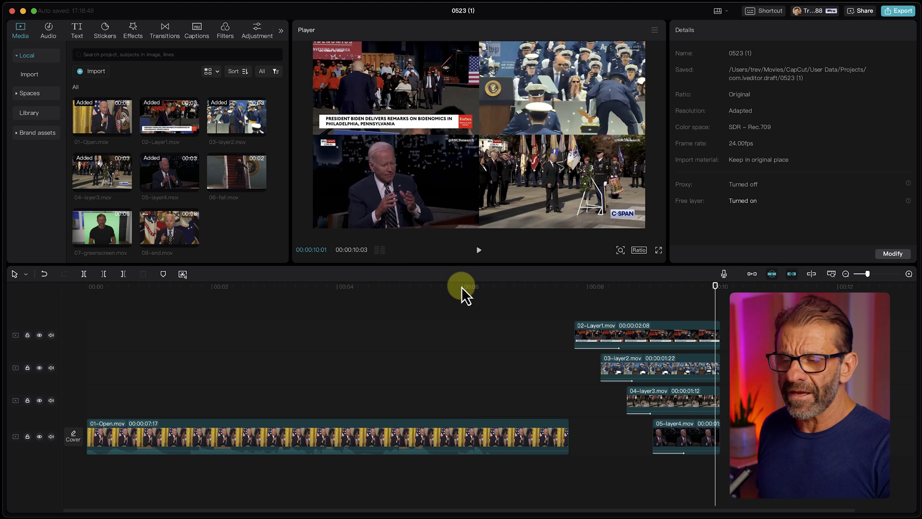
click(478, 249)
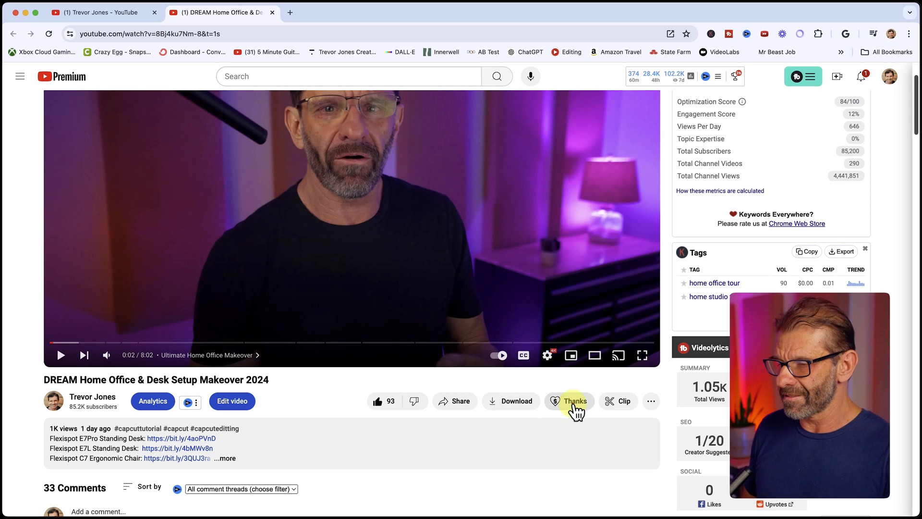
Open the Thanks tipping option on the DREAM Home Office Makeover video
click(575, 404)
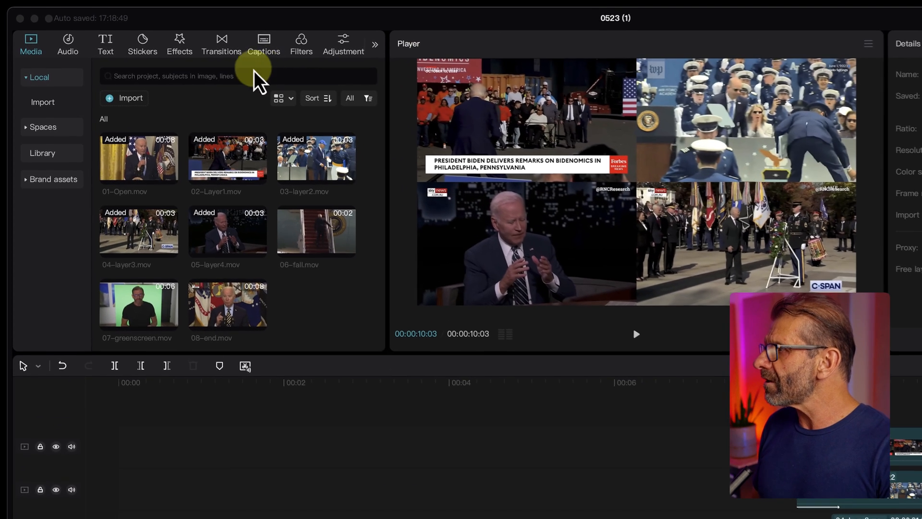
Add the library's white background clip on a top track above the layer clips
click(41, 129)
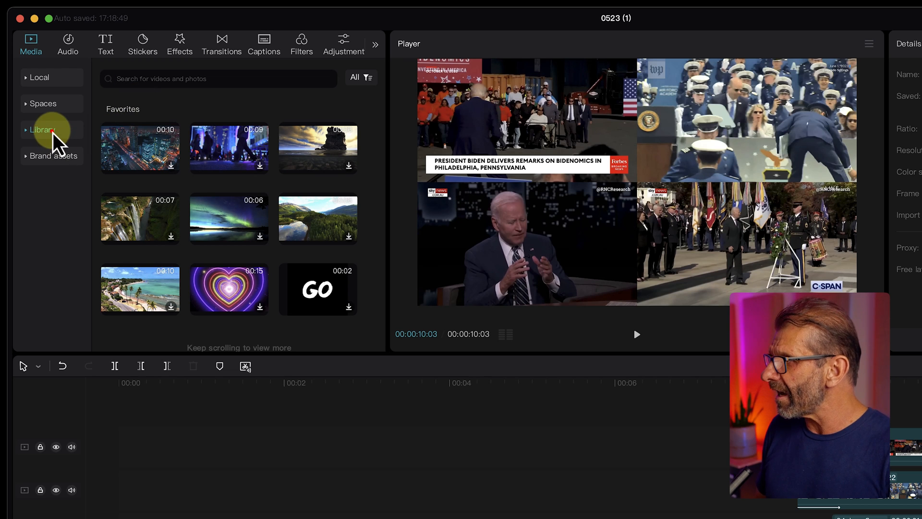
click(42, 129)
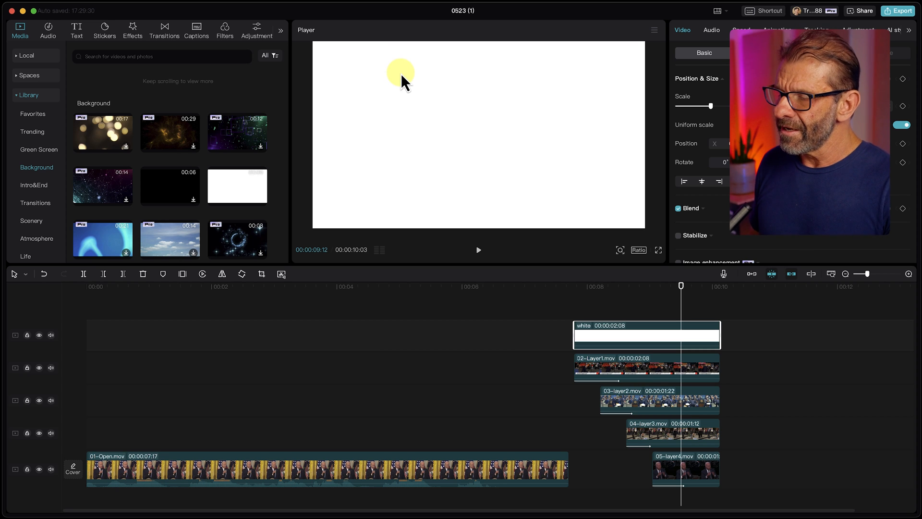
click(788, 50)
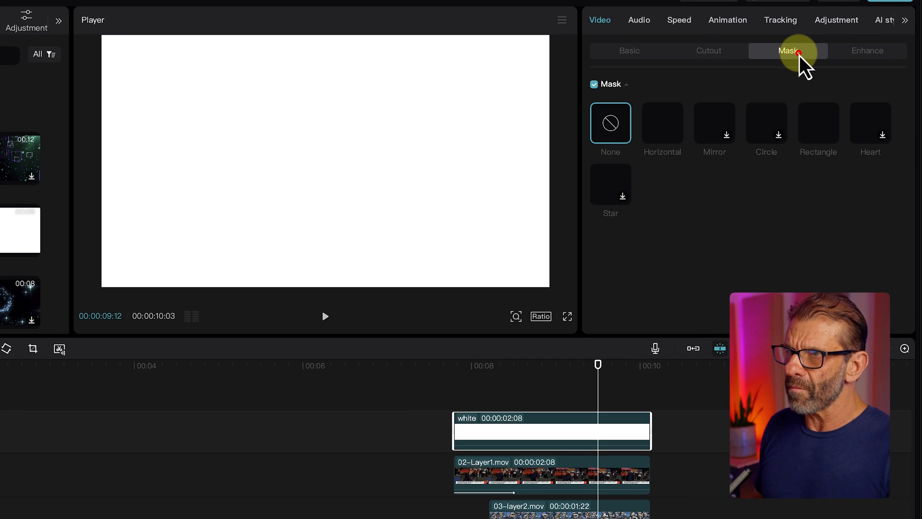
Apply a Rectangle mask to the white clip for the vertical divider line
click(818, 123)
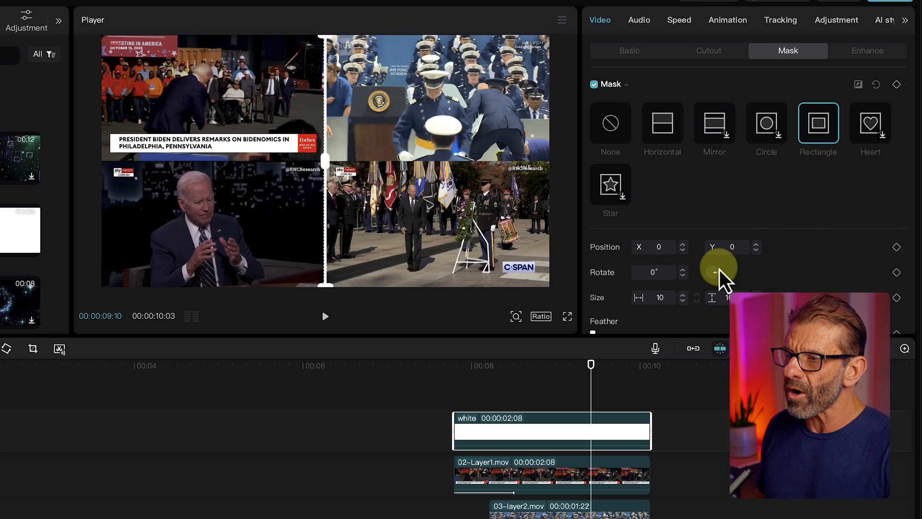
mouse_move(592, 375)
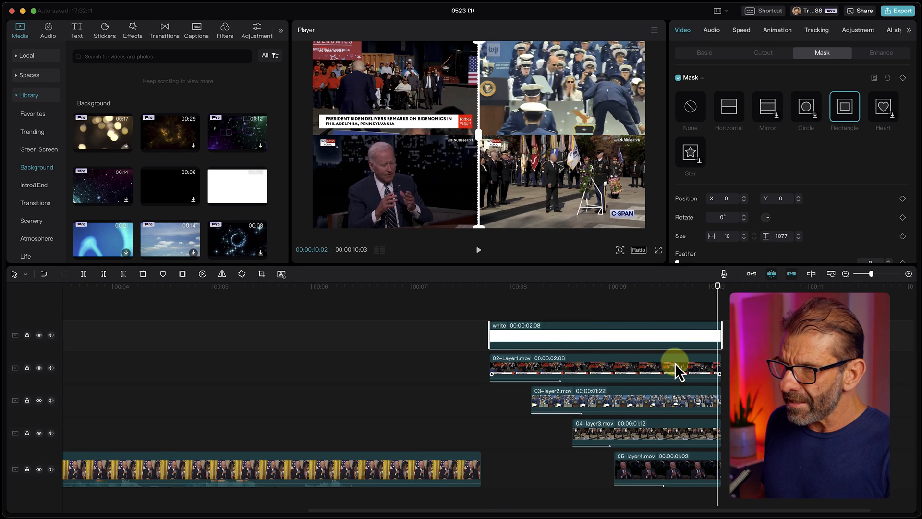
key(cmd)
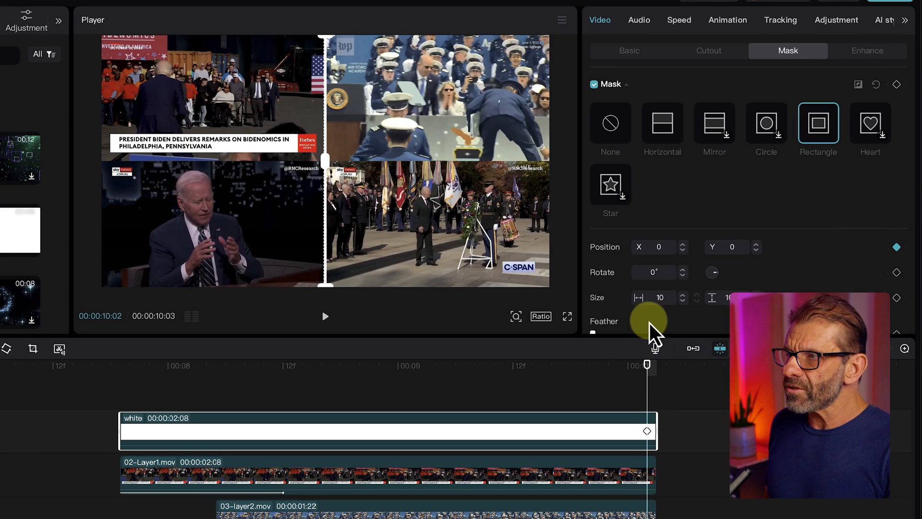
mouse_move(759, 259)
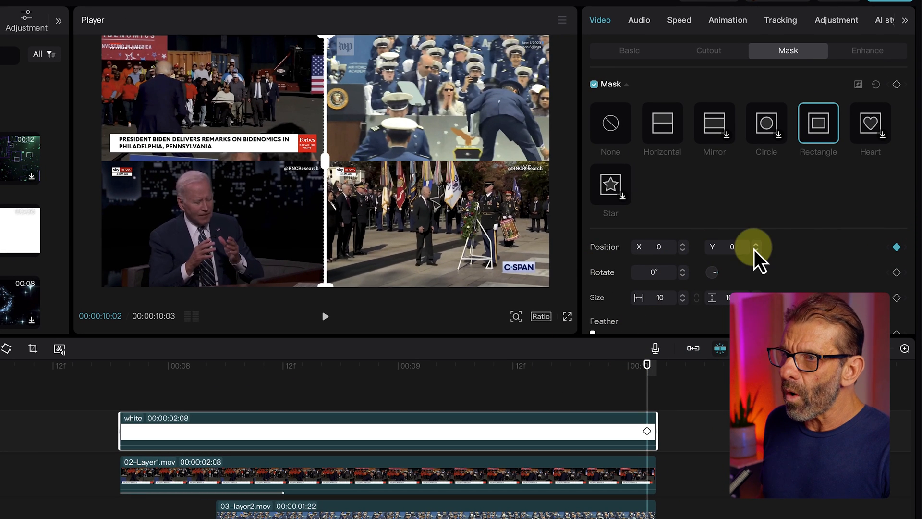
mouse_move(306, 367)
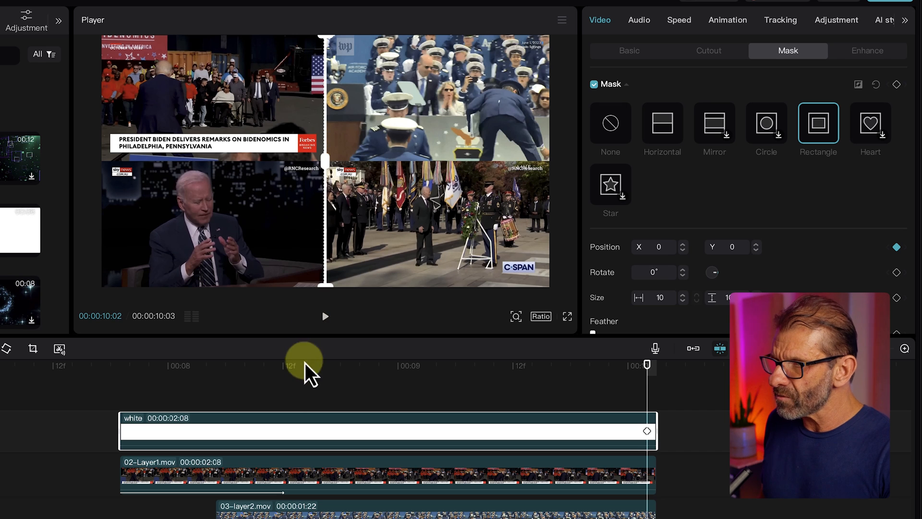
mouse_move(85, 194)
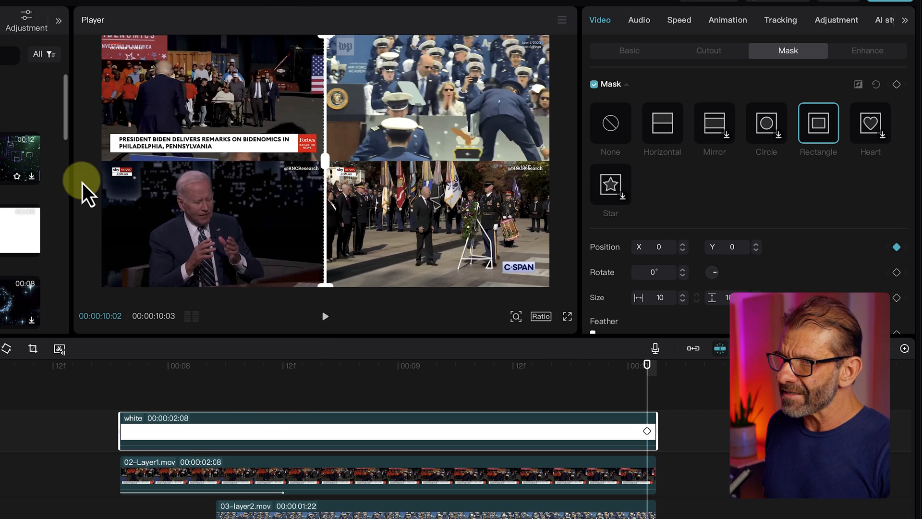
mouse_move(641, 370)
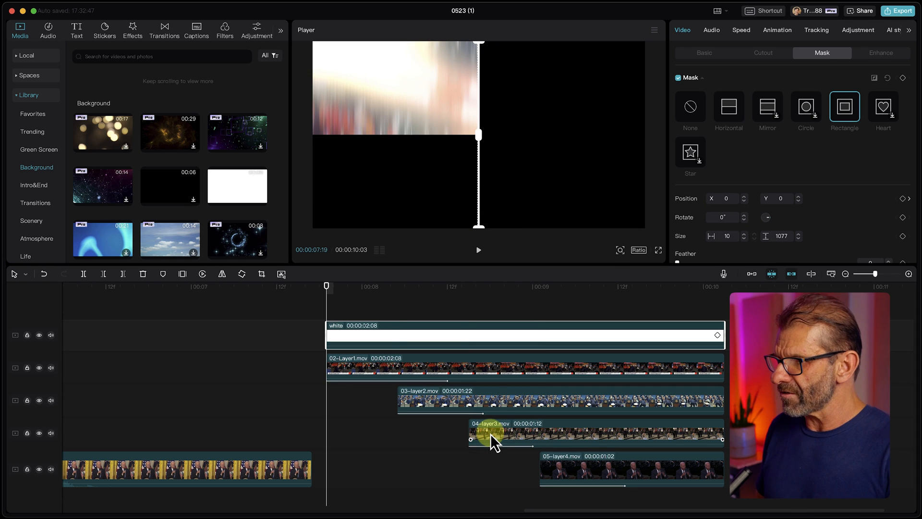
mouse_move(464, 31)
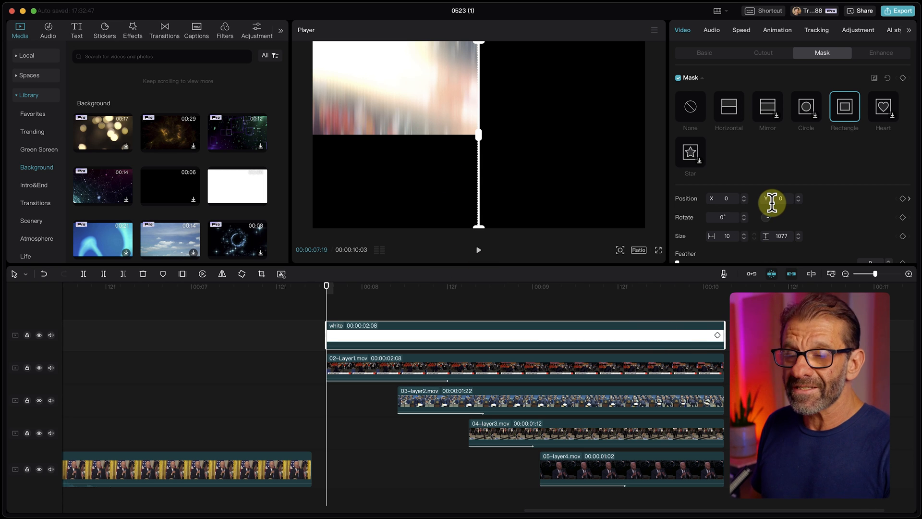
mouse_move(638, 149)
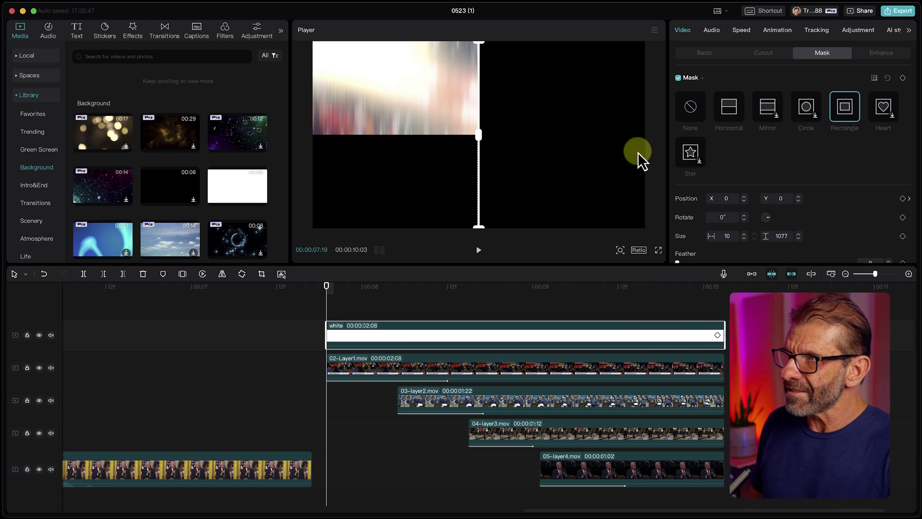
mouse_move(508, 109)
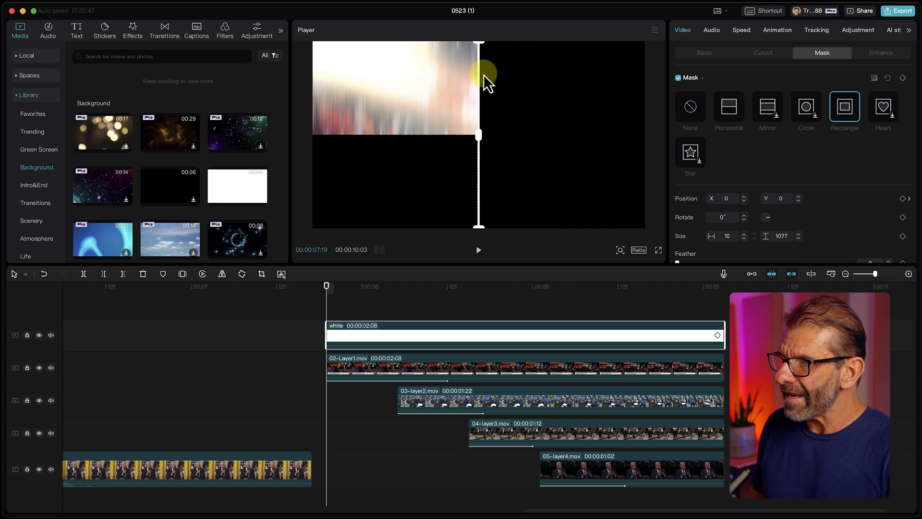
mouse_move(765, 199)
text(-1080)
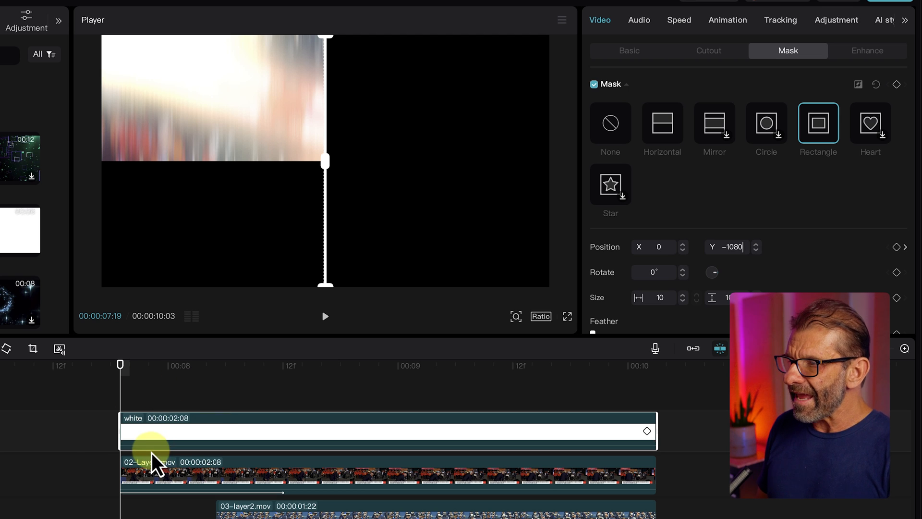
mouse_move(296, 61)
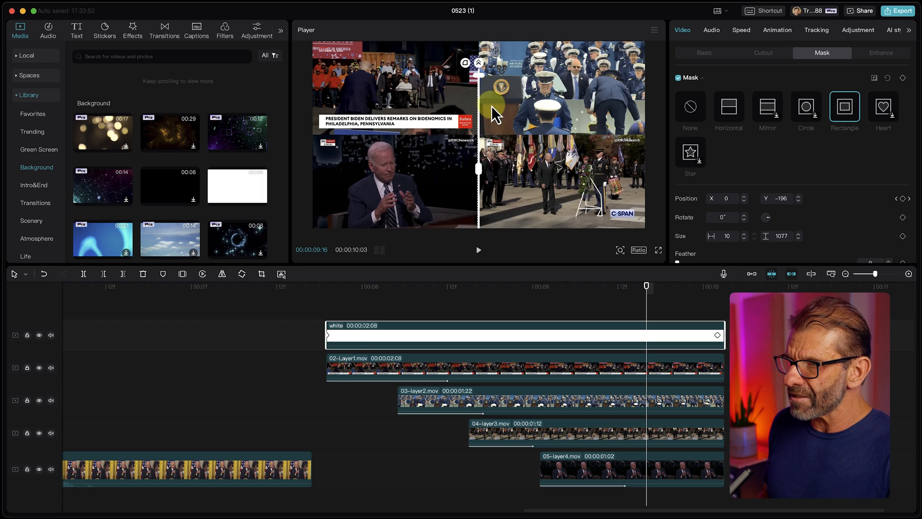
mouse_move(364, 305)
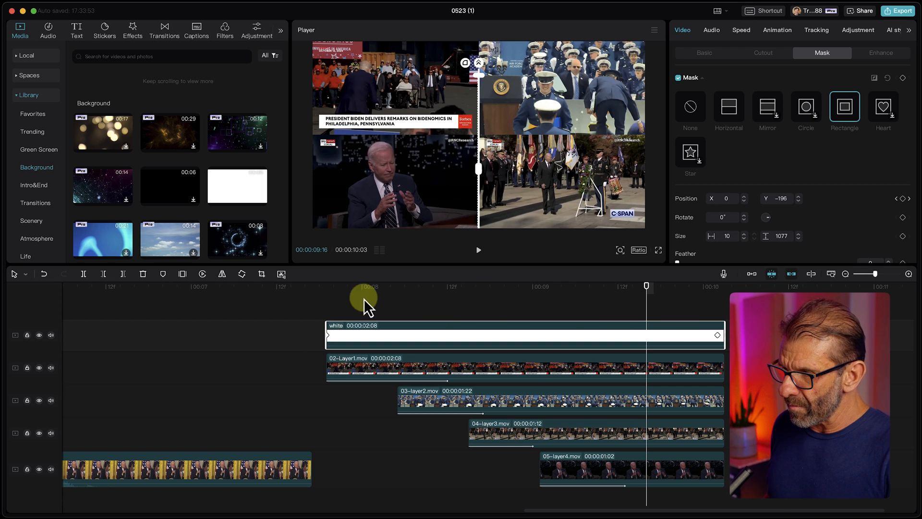
mouse_move(301, 309)
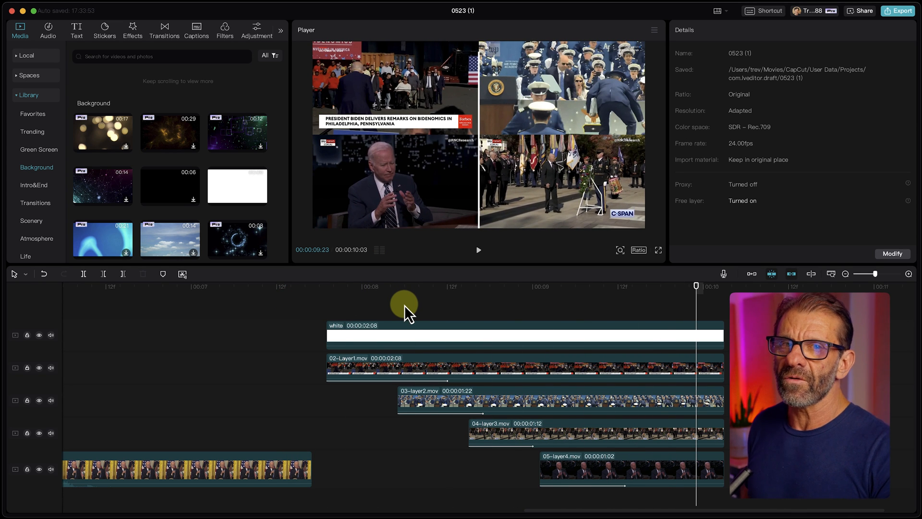
mouse_move(739, 158)
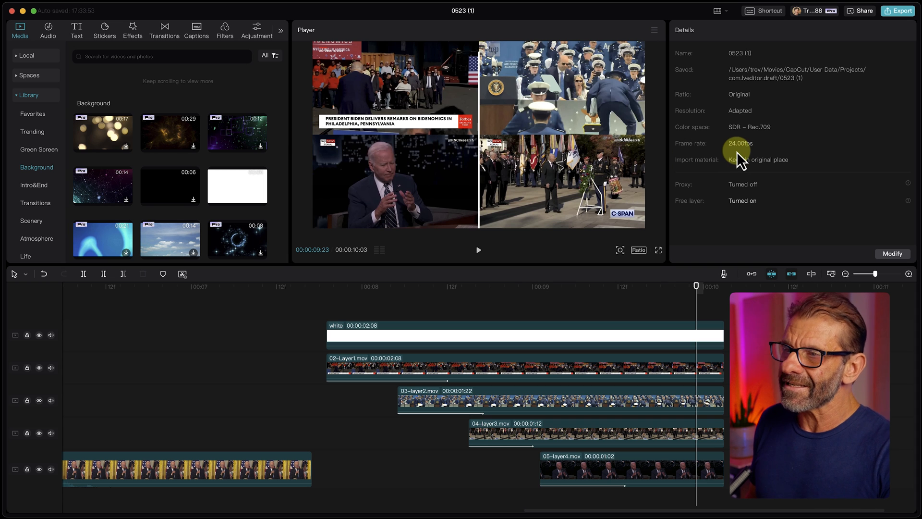
mouse_move(592, 129)
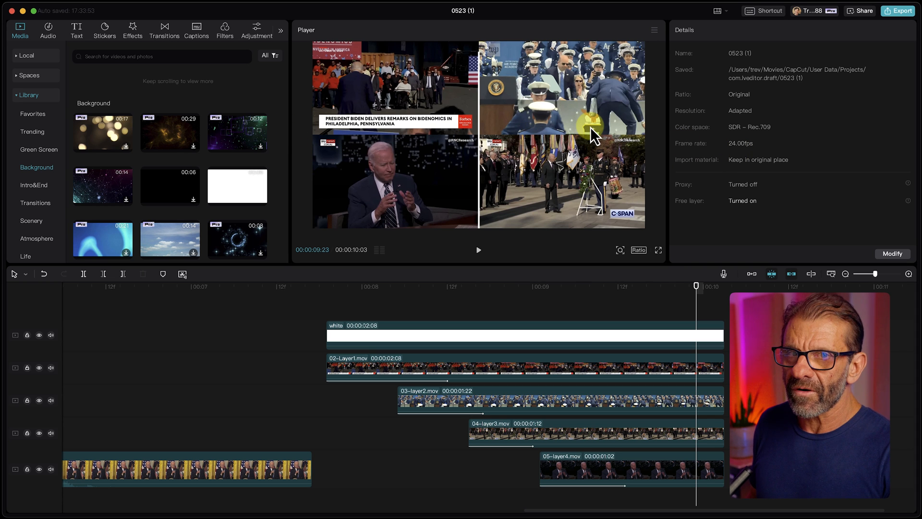
mouse_move(388, 212)
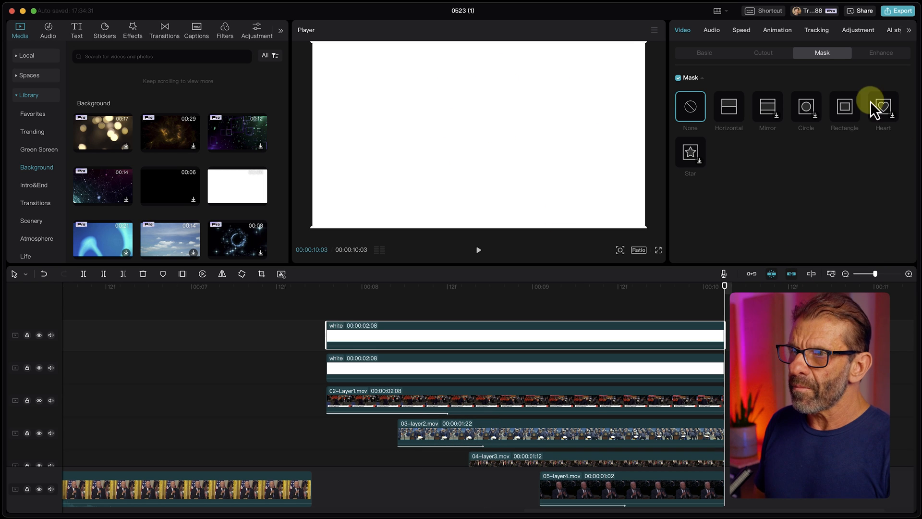
Apply a Rectangle mask 1920 wide with small height to the second white clip
click(844, 106)
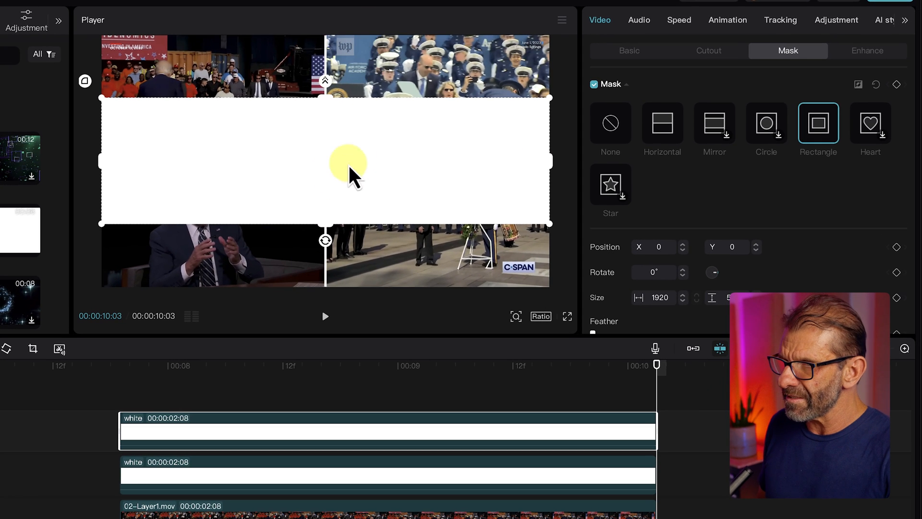
mouse_move(324, 293)
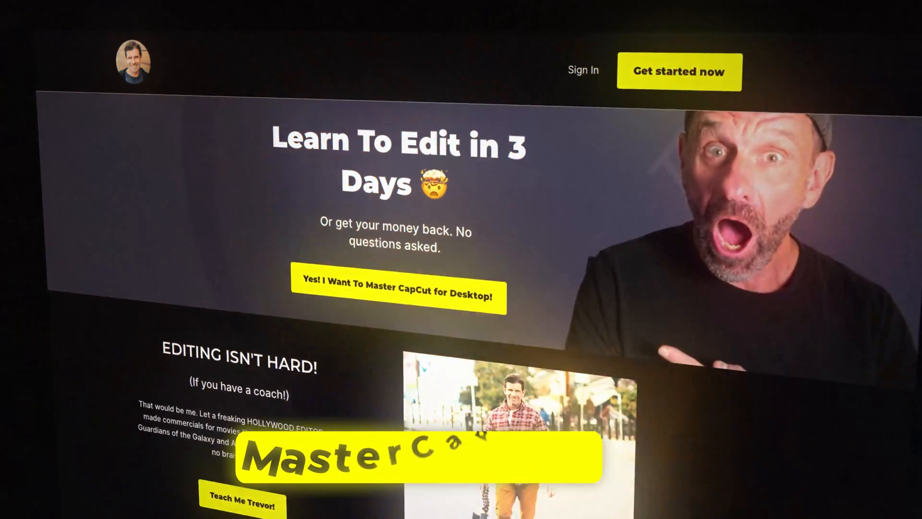
scroll(down, 3)
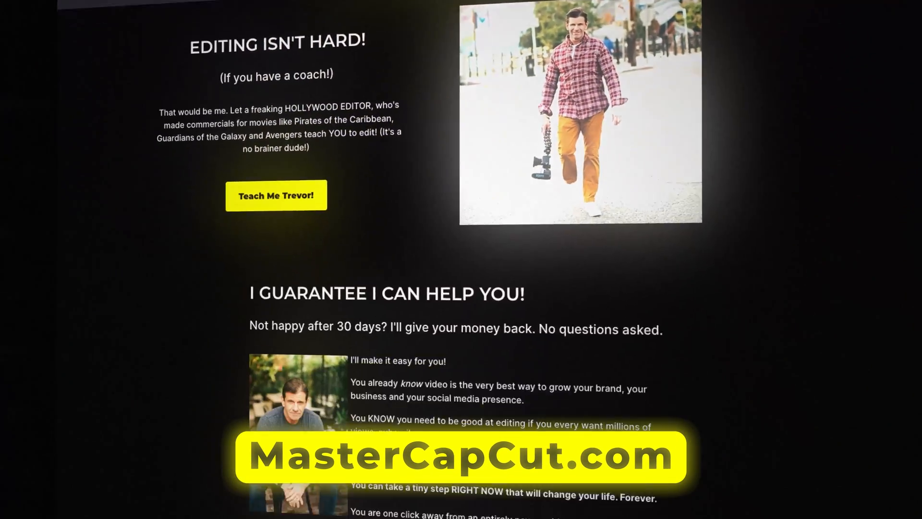
scroll(down, 3)
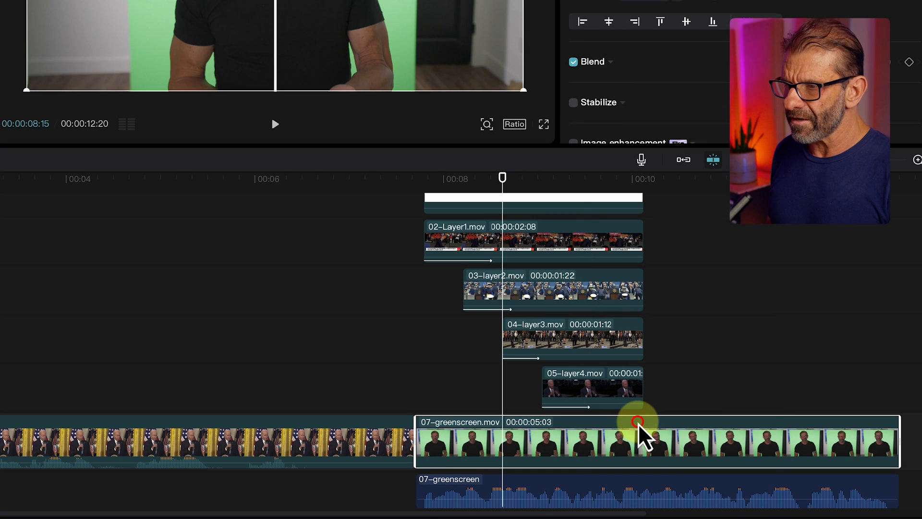
mouse_move(673, 456)
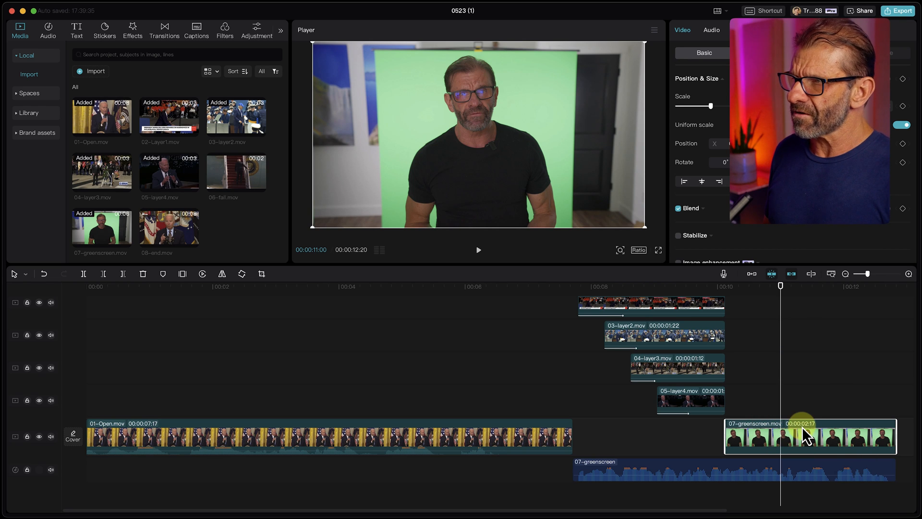
mouse_move(395, 155)
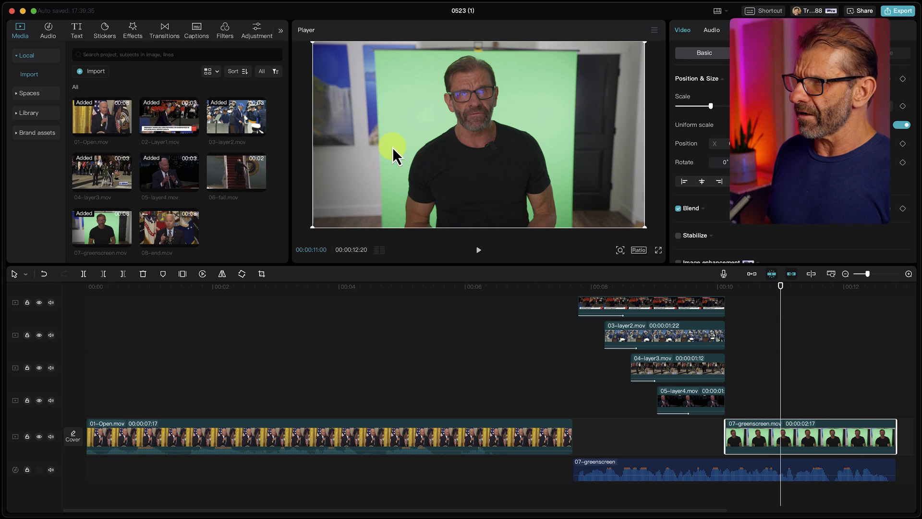
mouse_move(524, 154)
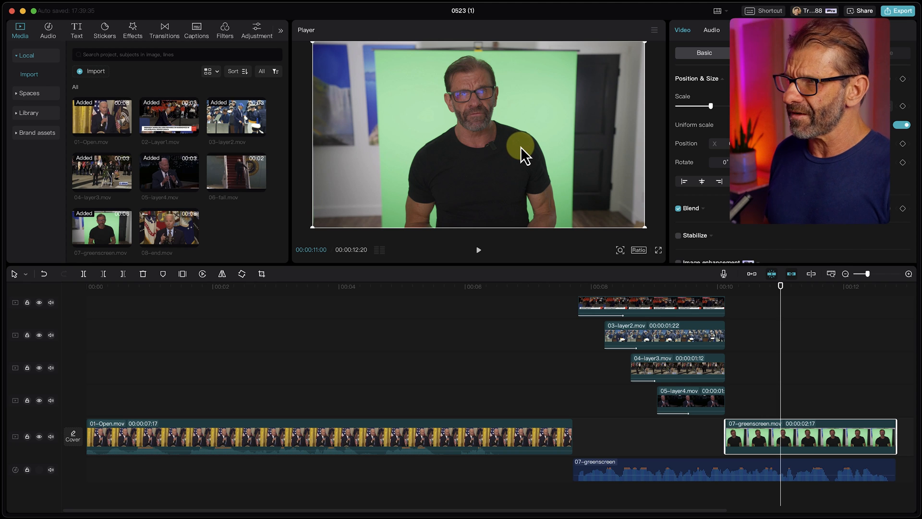
mouse_move(249, 269)
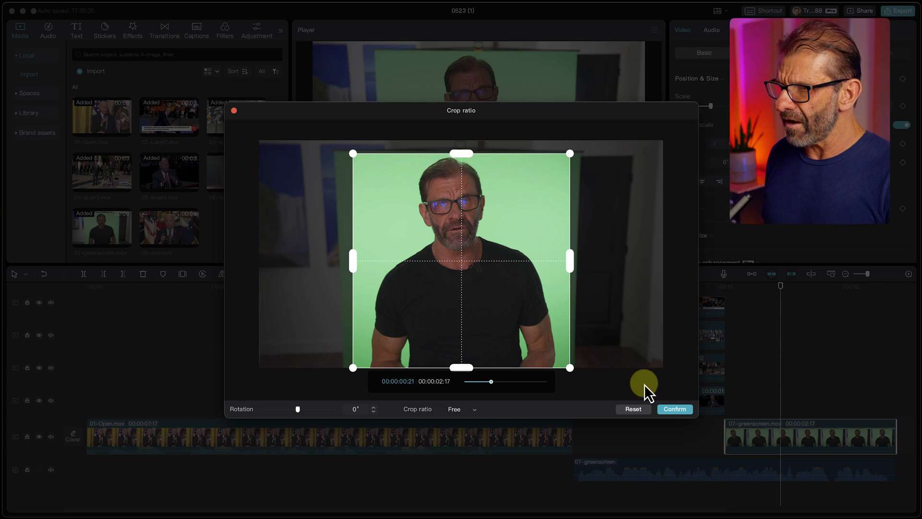
Confirm the 07-greenscreen crop ratio and show the Library's Background clips
click(675, 409)
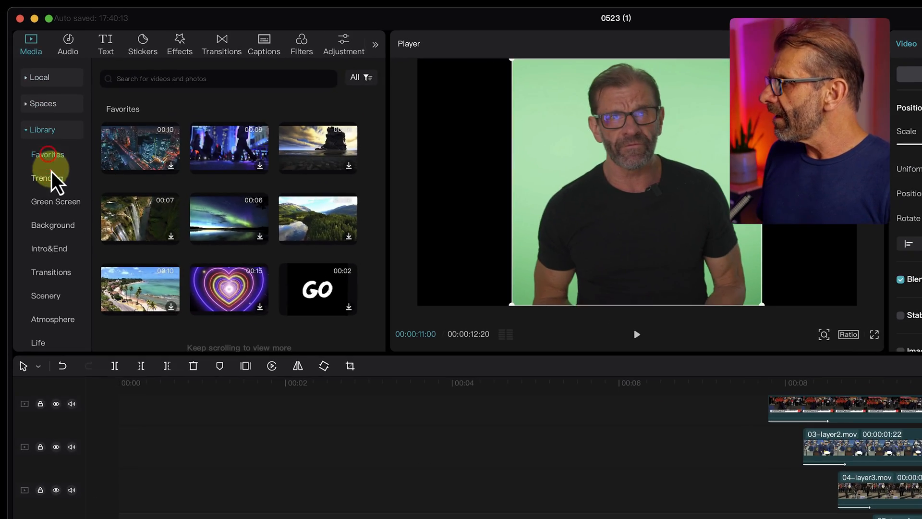
click(52, 225)
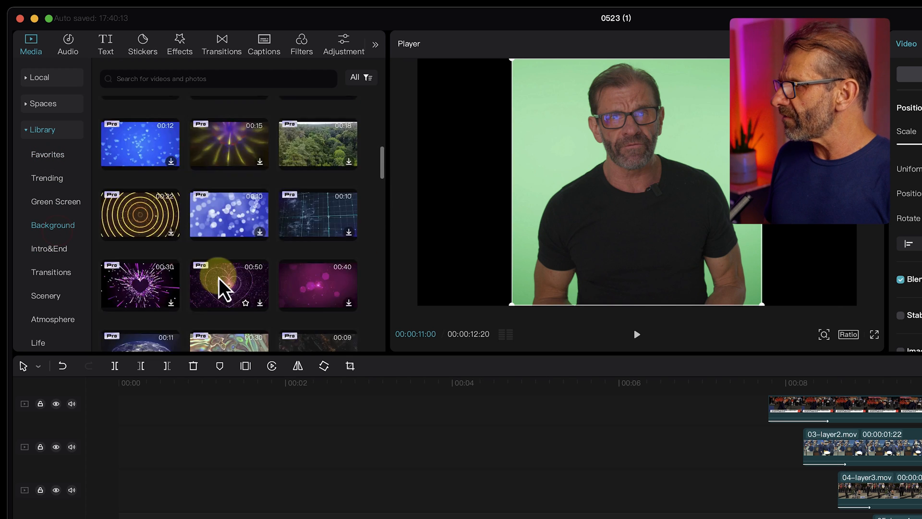
Scroll the Background library and download the 'Flying Through Space' clip
scroll(down, 3)
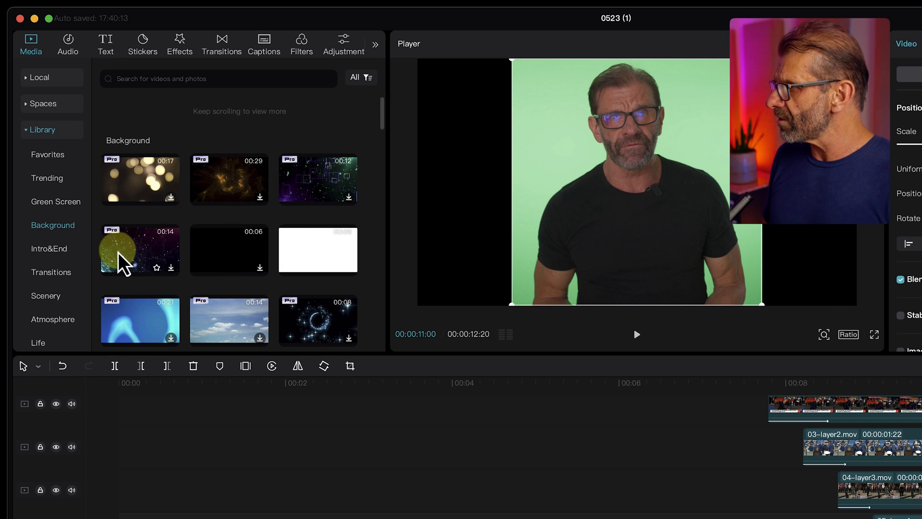
mouse_move(244, 259)
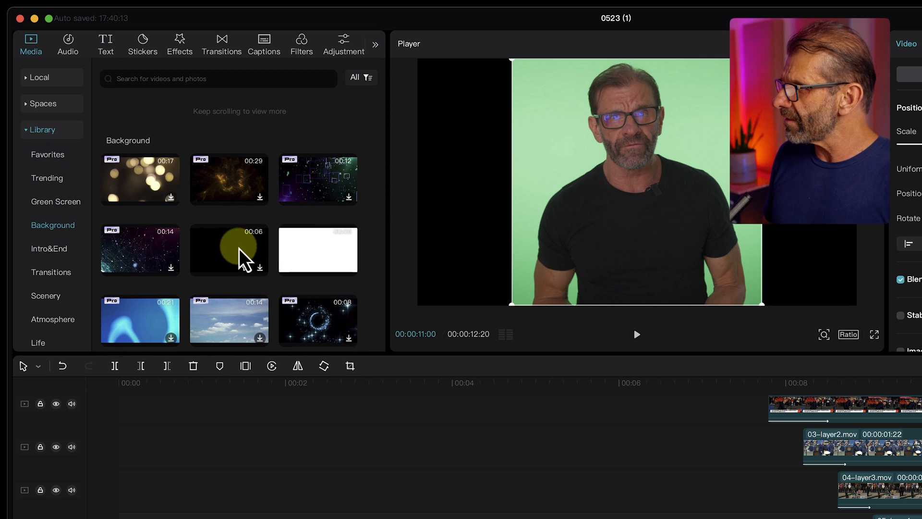
mouse_move(261, 212)
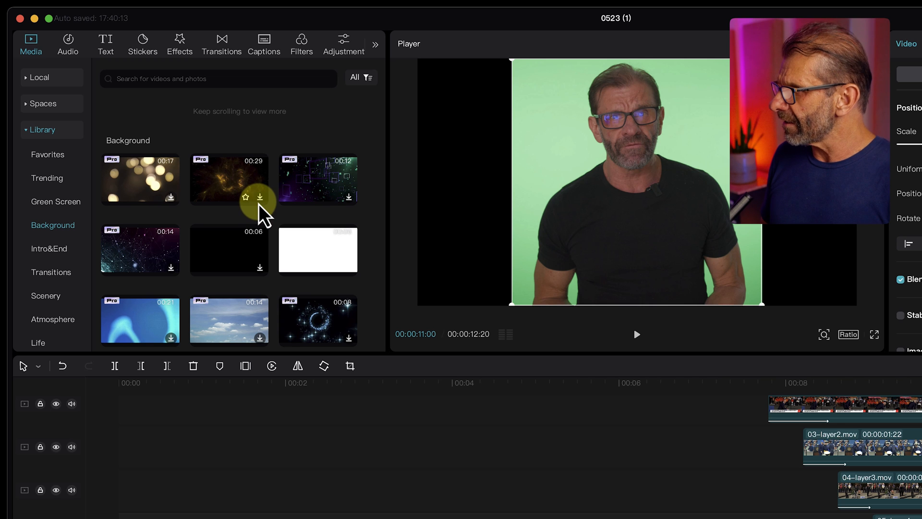
click(228, 179)
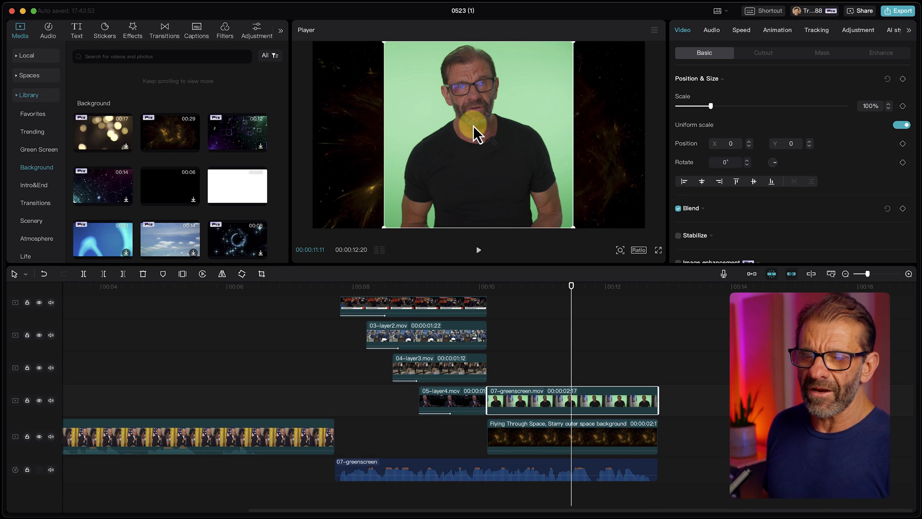
mouse_move(640, 359)
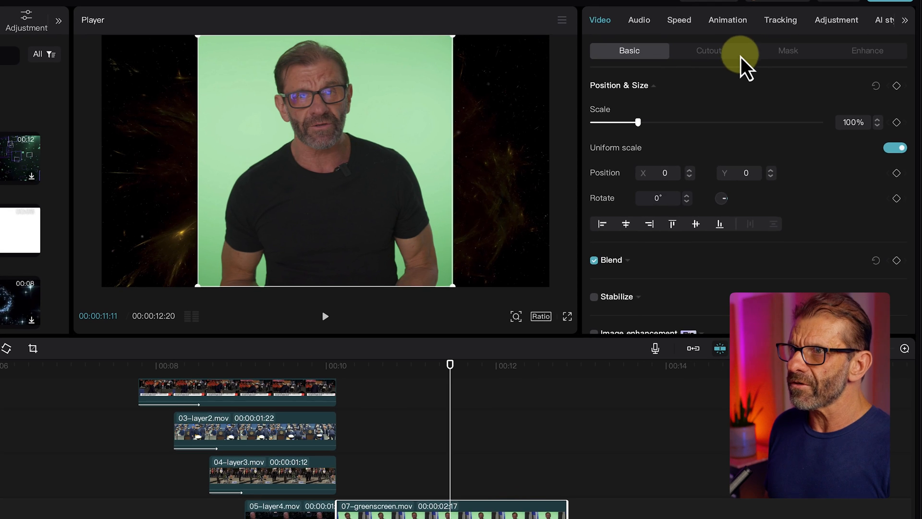
Try Chroma key on the presenter clip, sampling the green backdrop, then switch it off
click(708, 50)
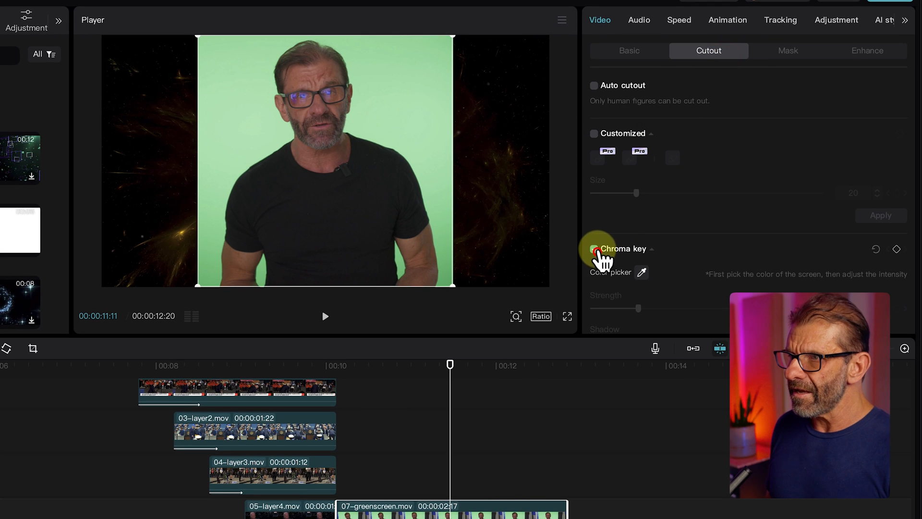
click(594, 248)
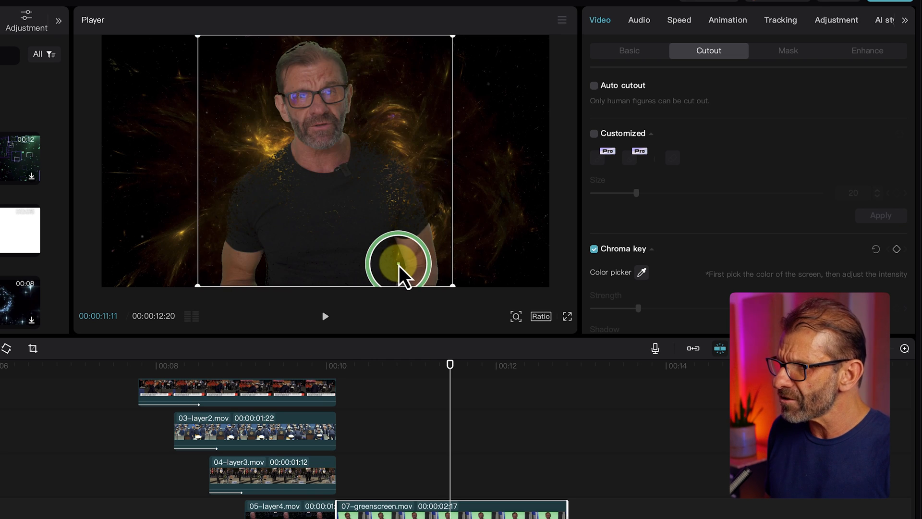
click(400, 262)
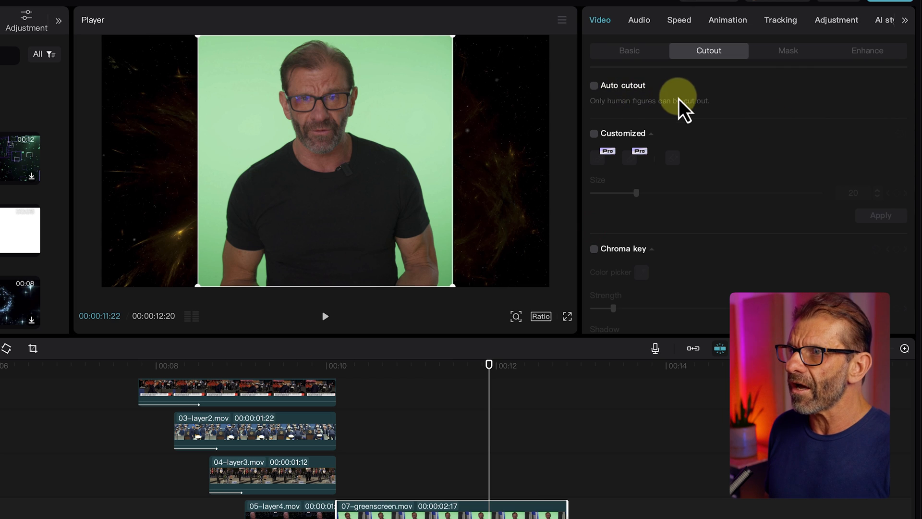
mouse_move(706, 99)
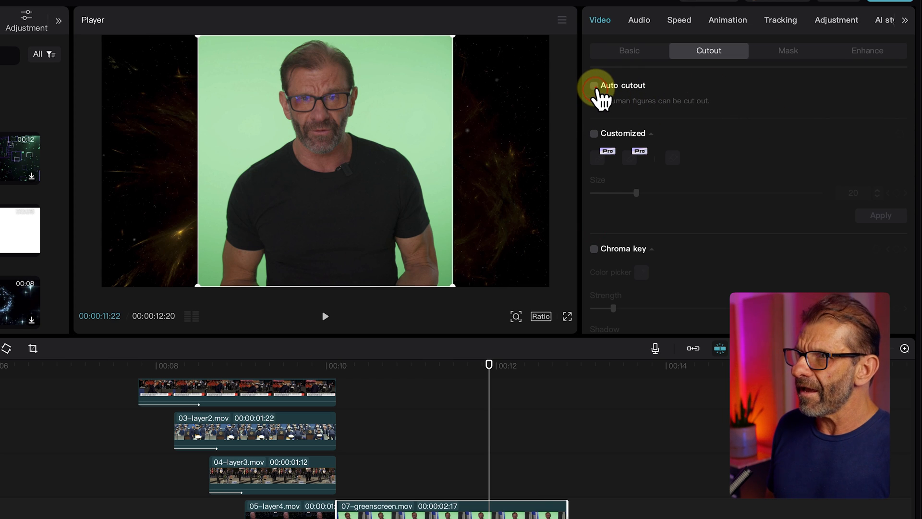
Toggle Auto cutout on, off, then on again until the presenter sits over the space background
click(594, 85)
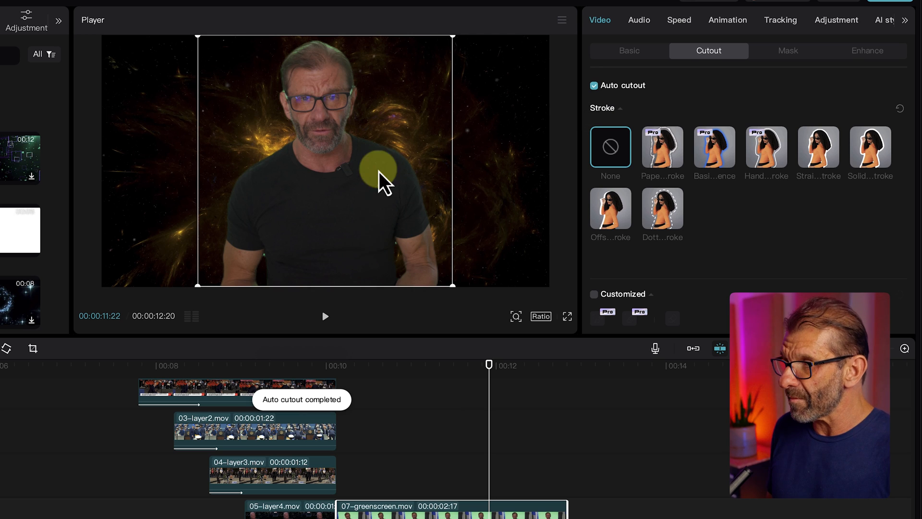
mouse_move(320, 294)
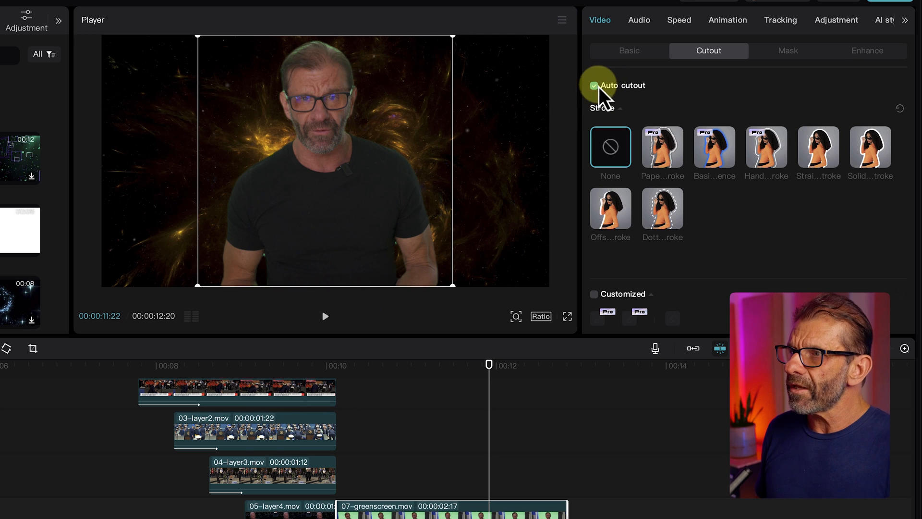
click(595, 86)
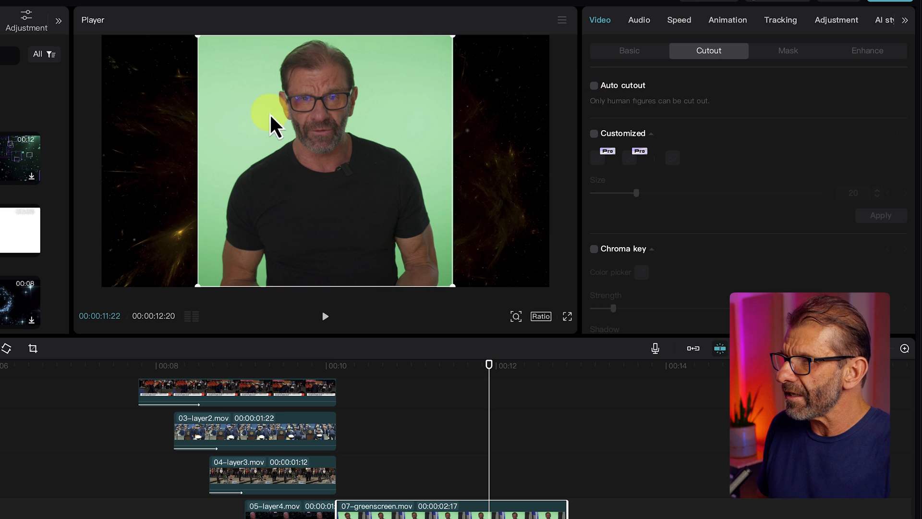
mouse_move(417, 121)
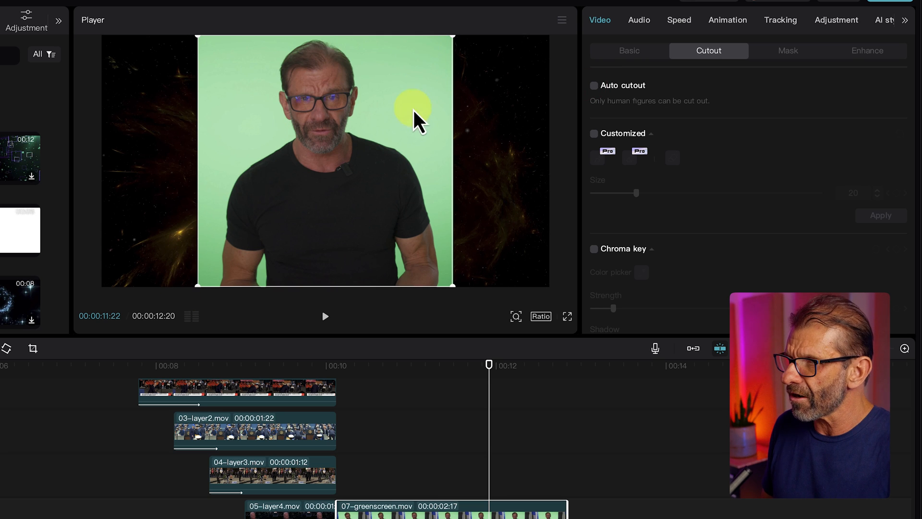
mouse_move(406, 156)
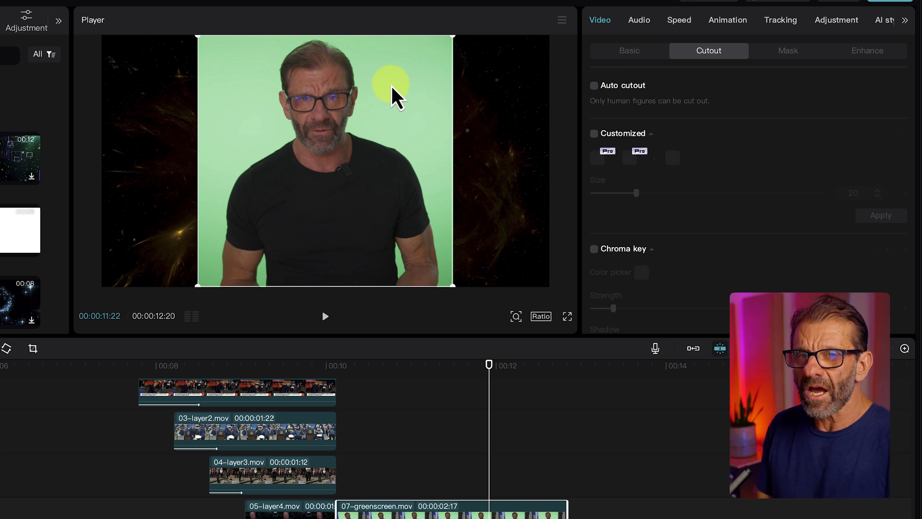
mouse_move(399, 89)
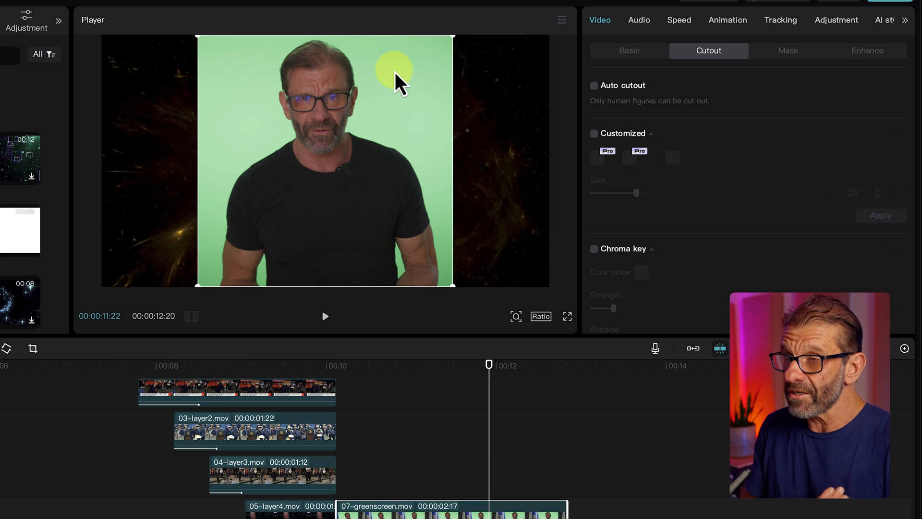
mouse_move(428, 133)
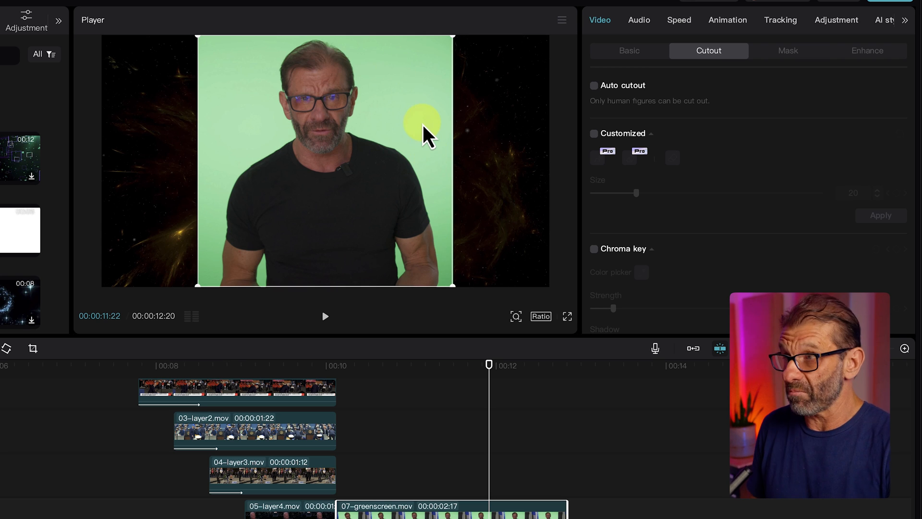
click(593, 85)
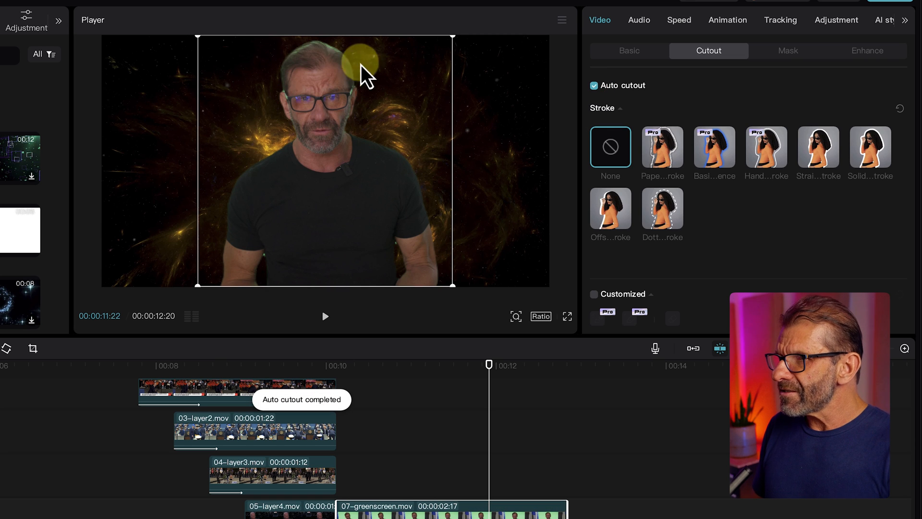
mouse_move(338, 209)
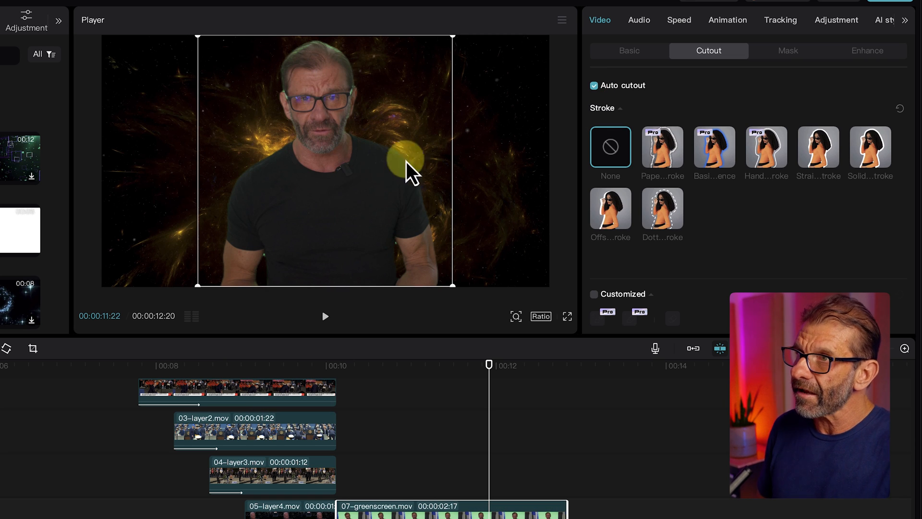
In Adjustment > HSL, select the green swatch and drain its saturation to -100
click(836, 19)
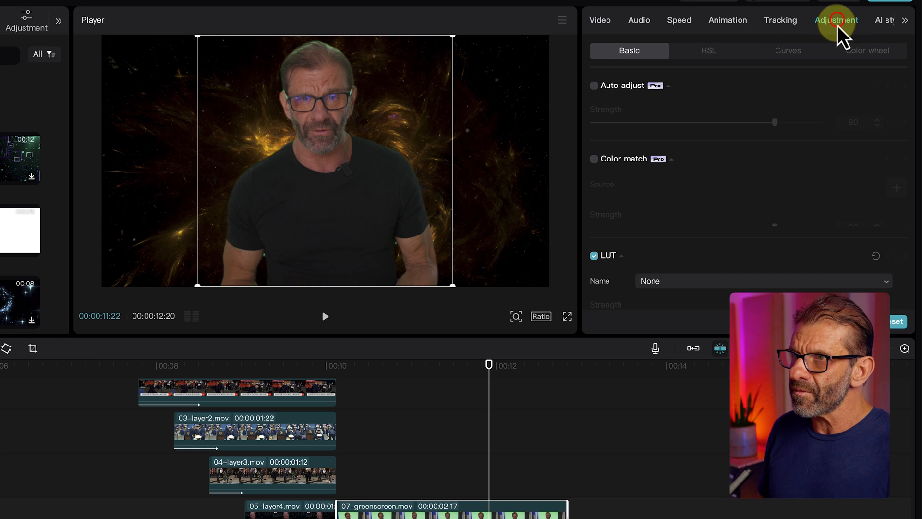
click(708, 50)
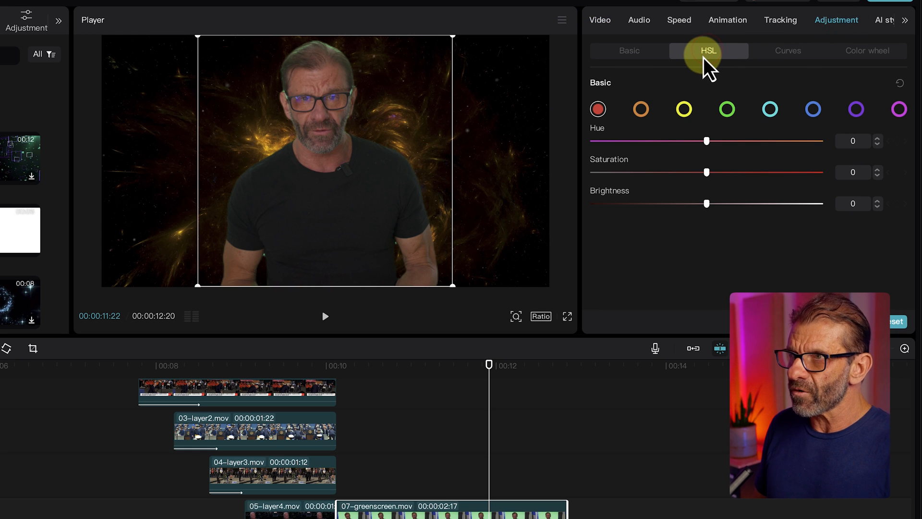
mouse_move(712, 71)
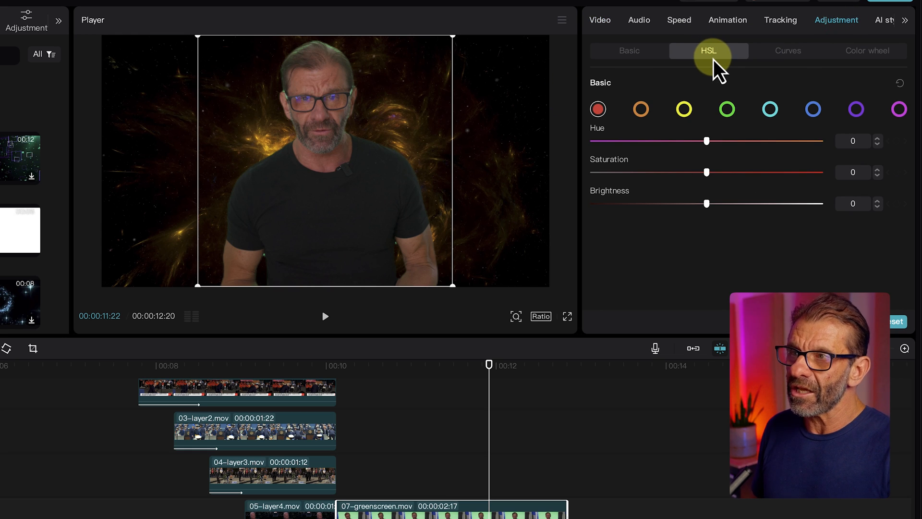
mouse_move(738, 91)
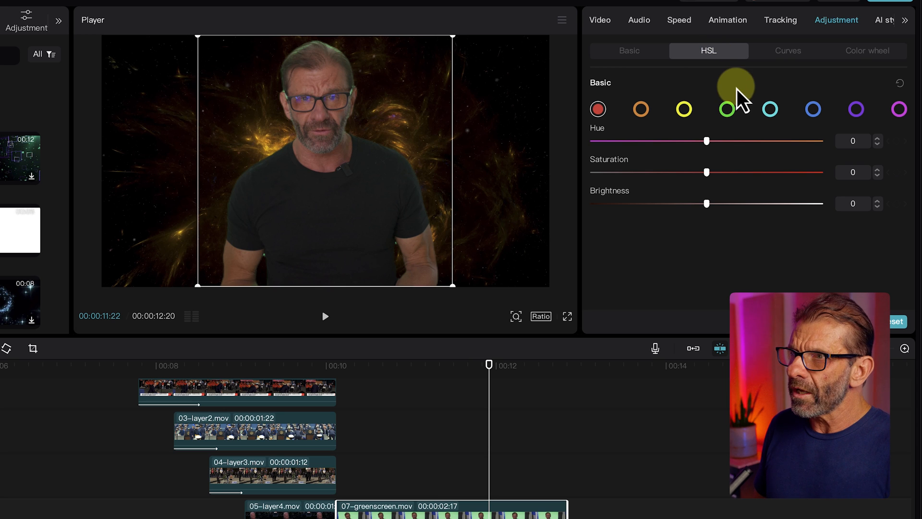
click(727, 109)
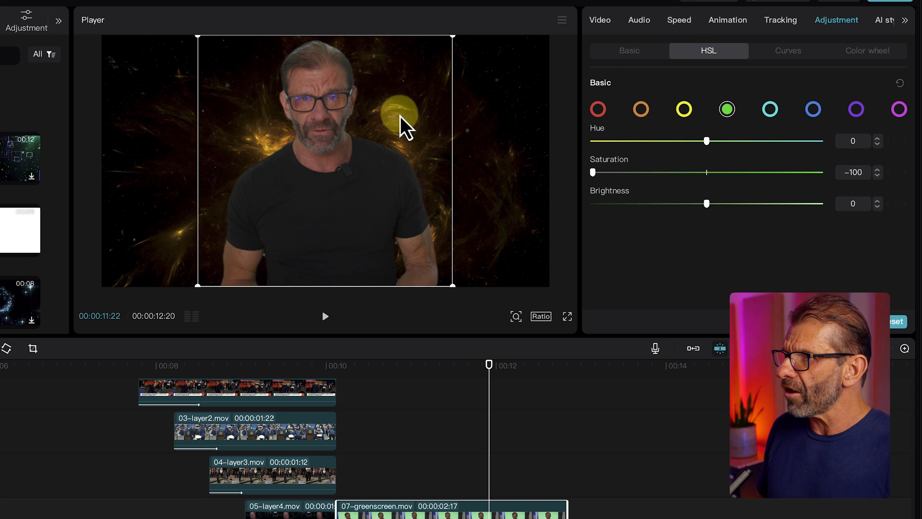
mouse_move(574, 176)
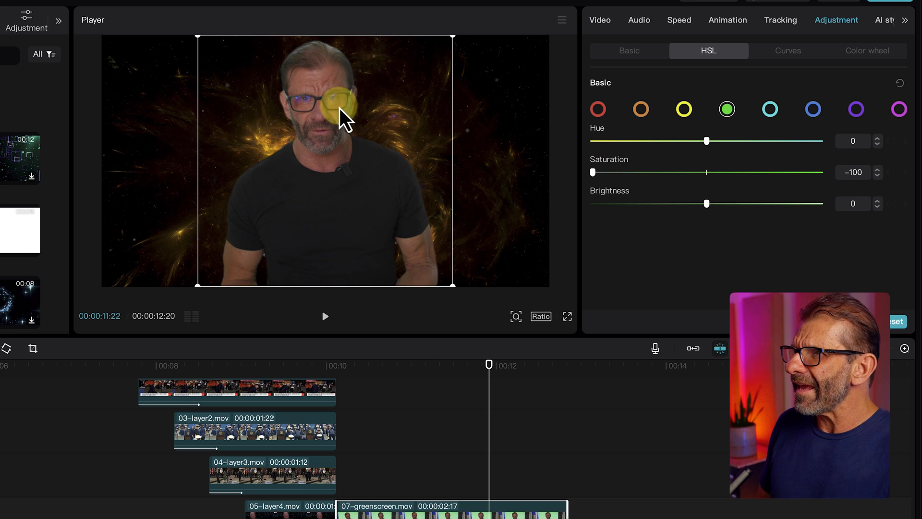
mouse_move(506, 161)
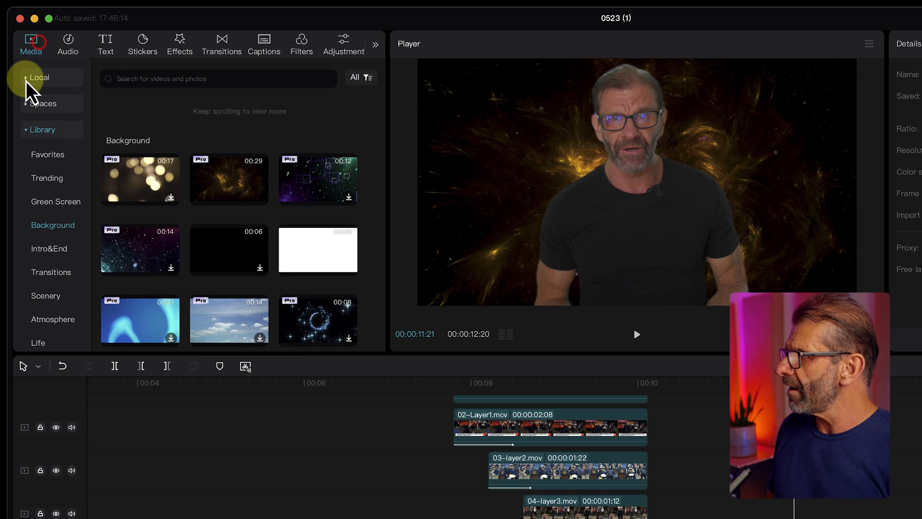
Show Local media and add 06-fall.mov and 08-end.mov after the presenter section
click(39, 76)
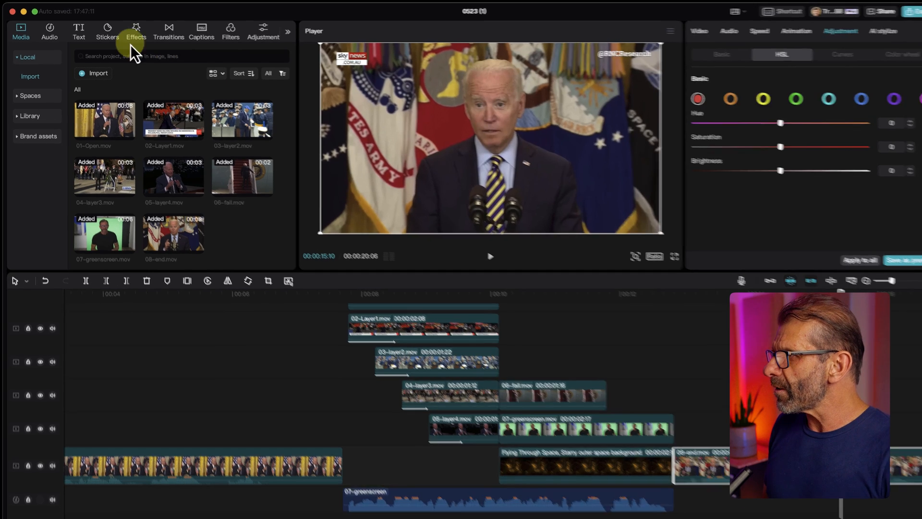
Search the Effects library for '1998' video effects
click(136, 28)
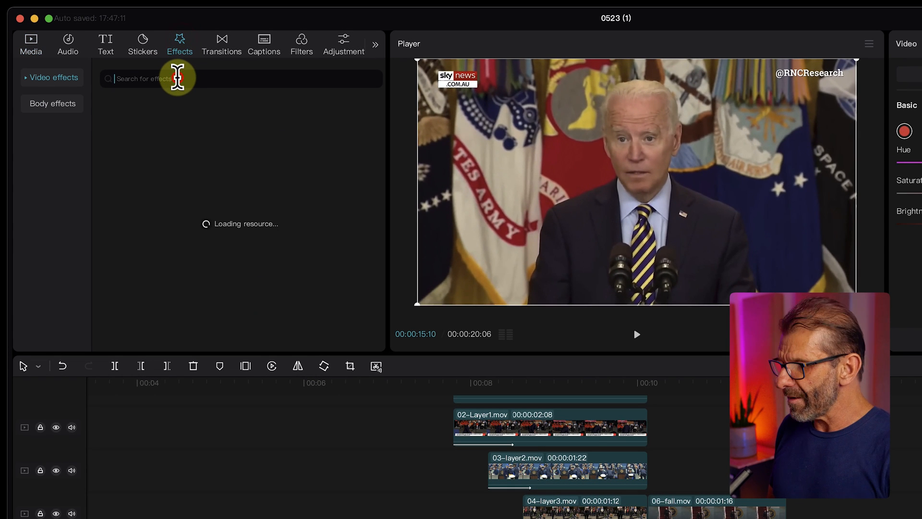
text(1998)
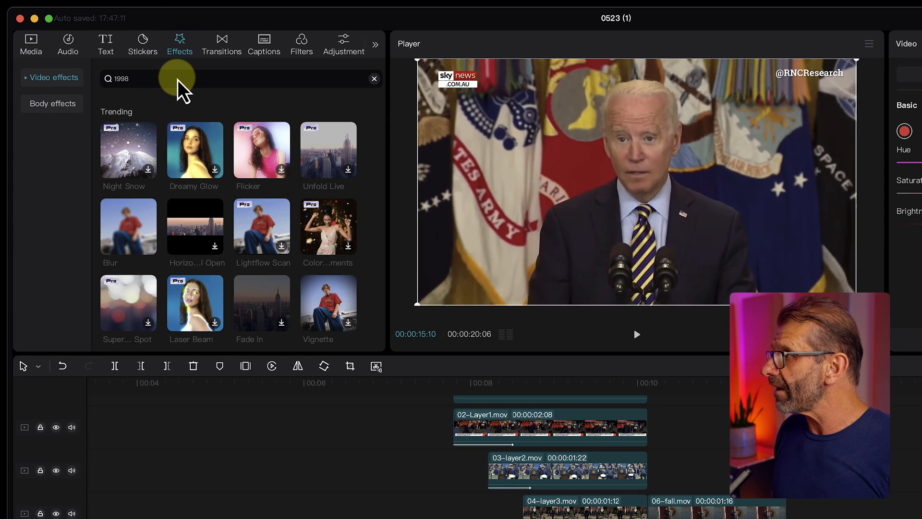